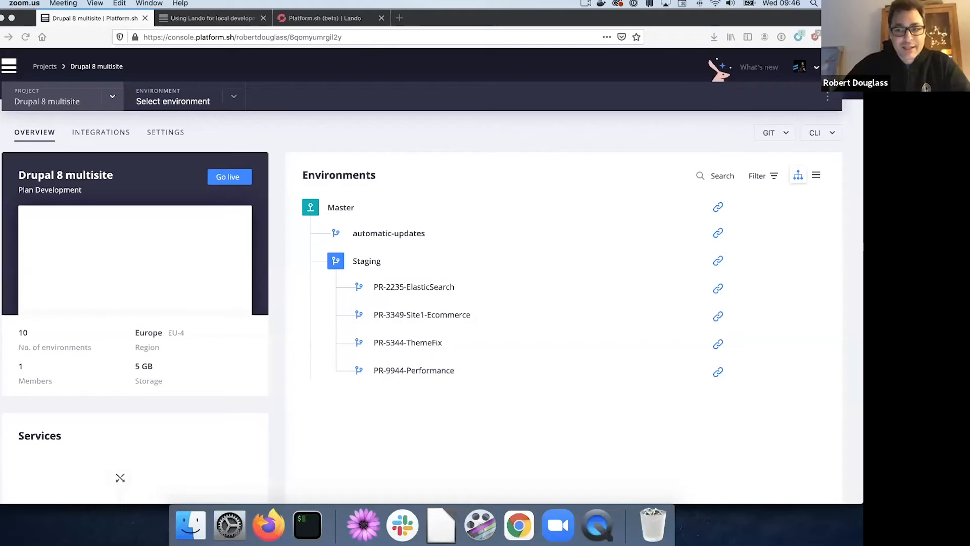
mouse_move(703, 410)
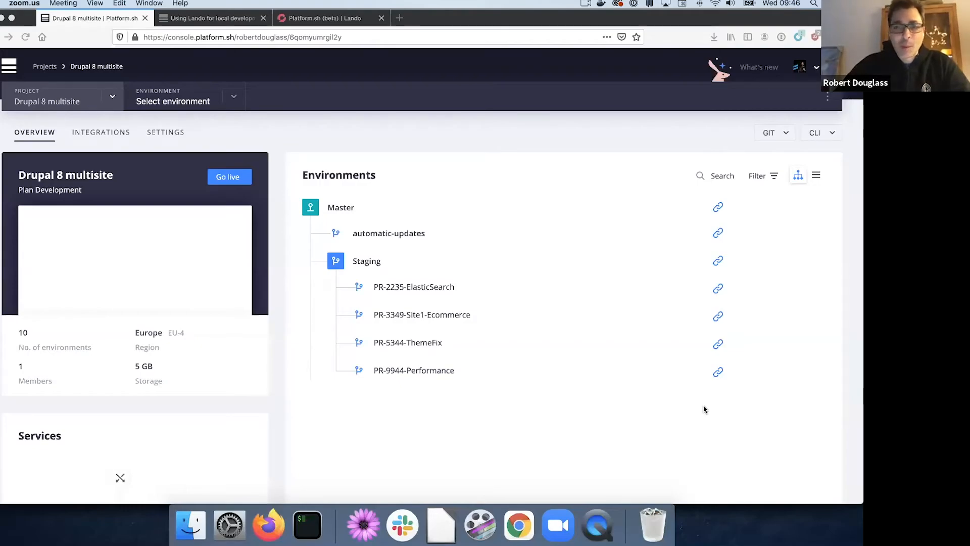
mouse_move(366, 427)
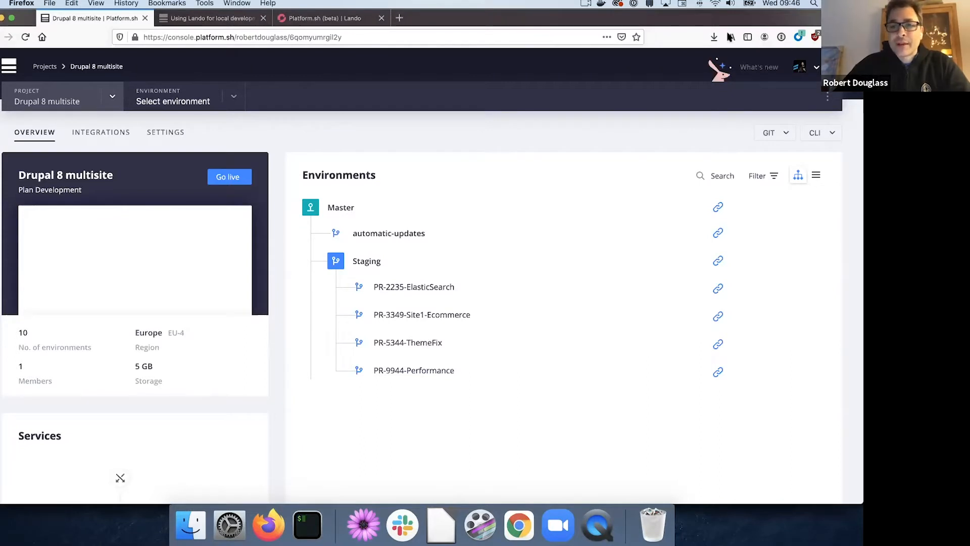
mouse_move(727, 32)
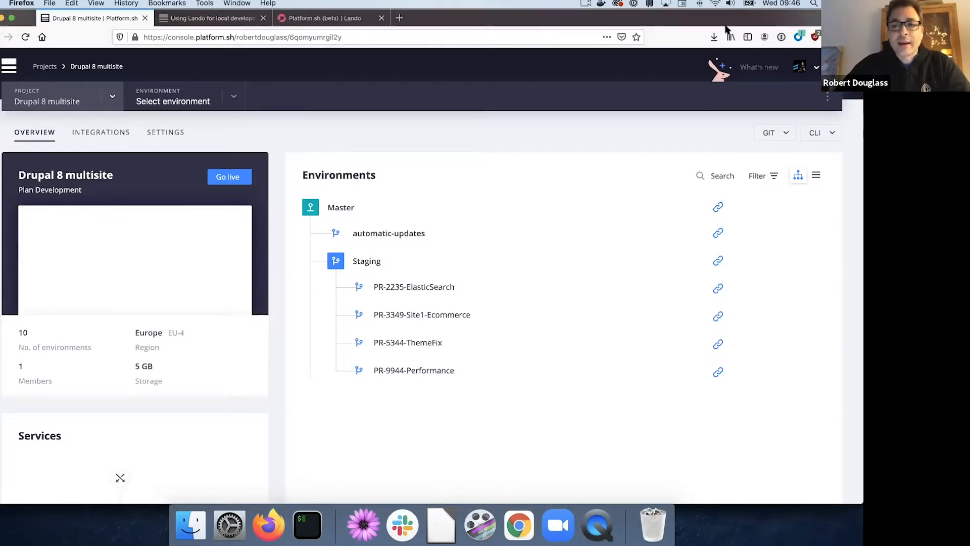
mouse_move(825, 456)
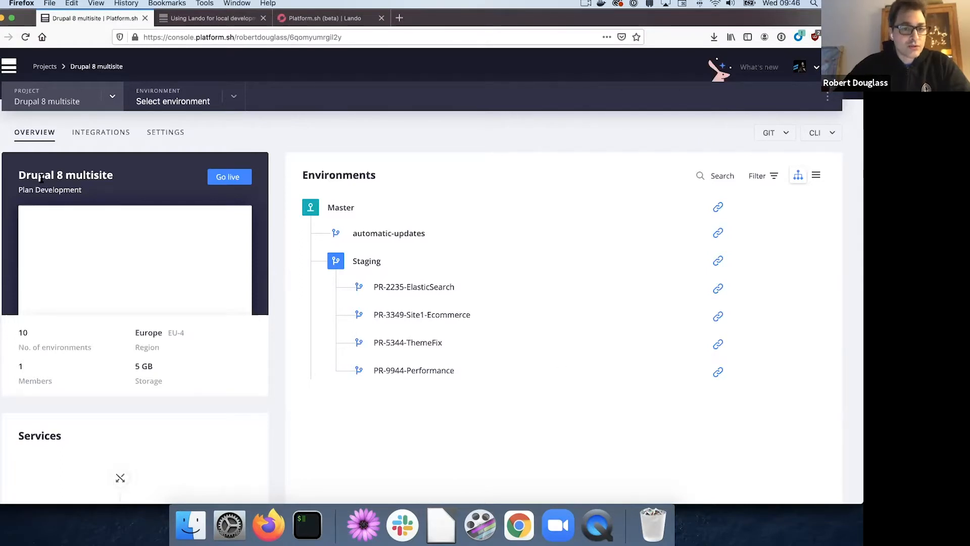
mouse_move(376, 208)
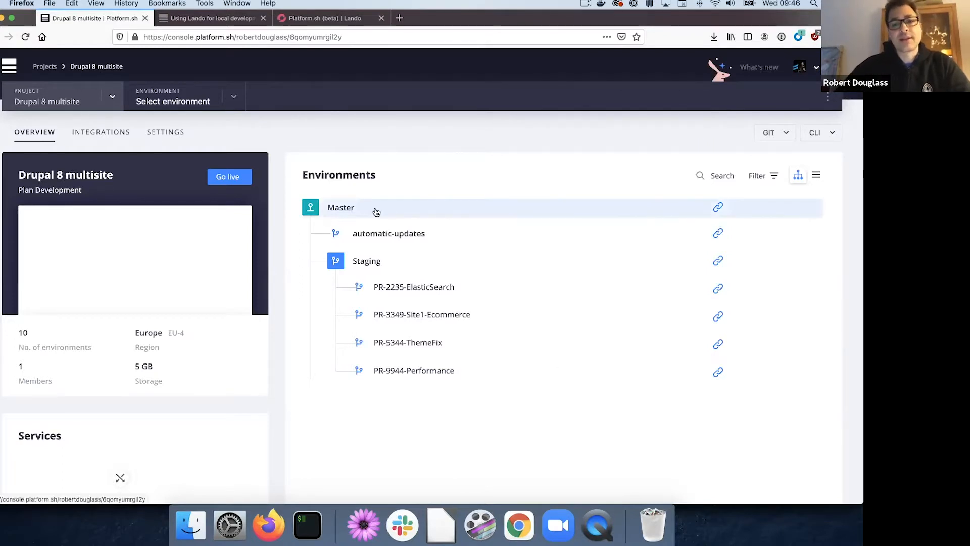
mouse_move(440, 209)
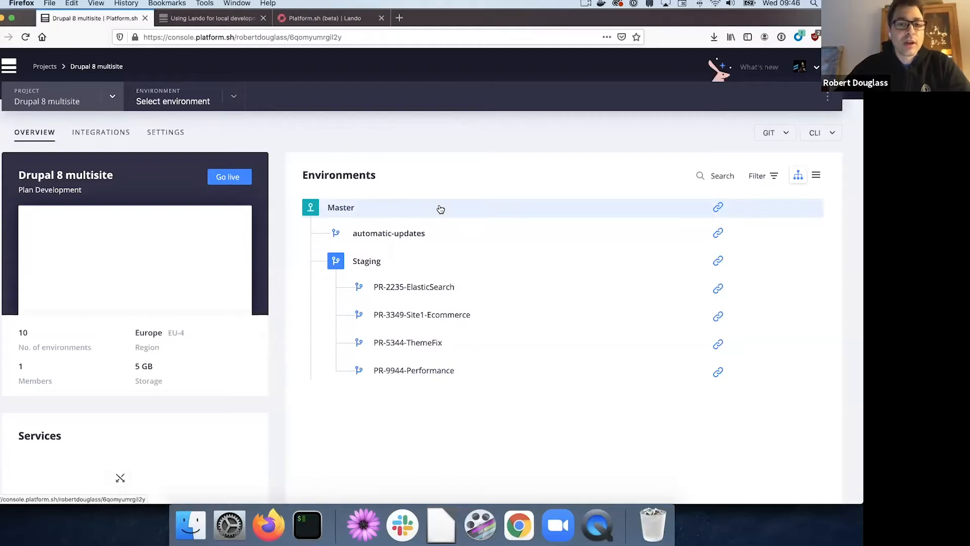
mouse_move(499, 218)
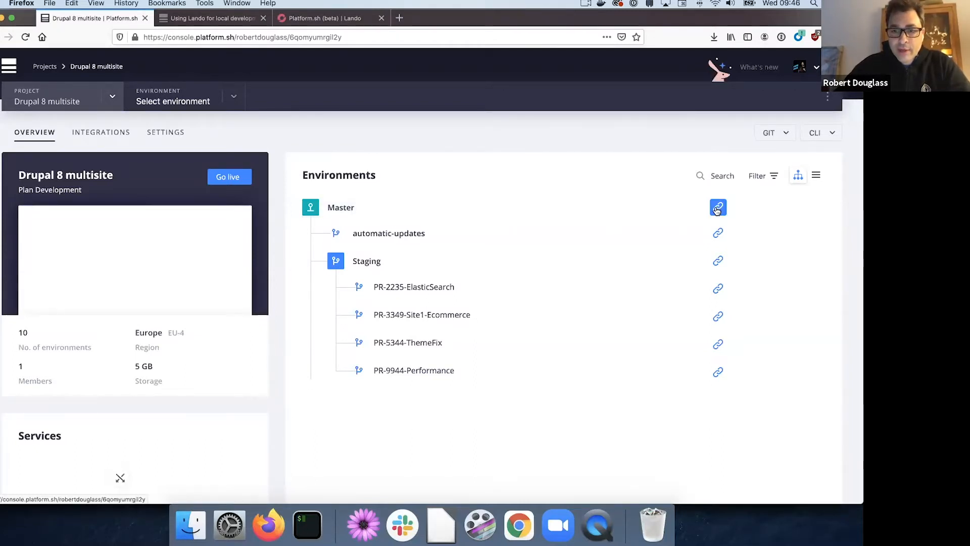
- Open the Master environment's Site 1 and Umami Food Magazine sites in separate tabs
left_click(717, 207)
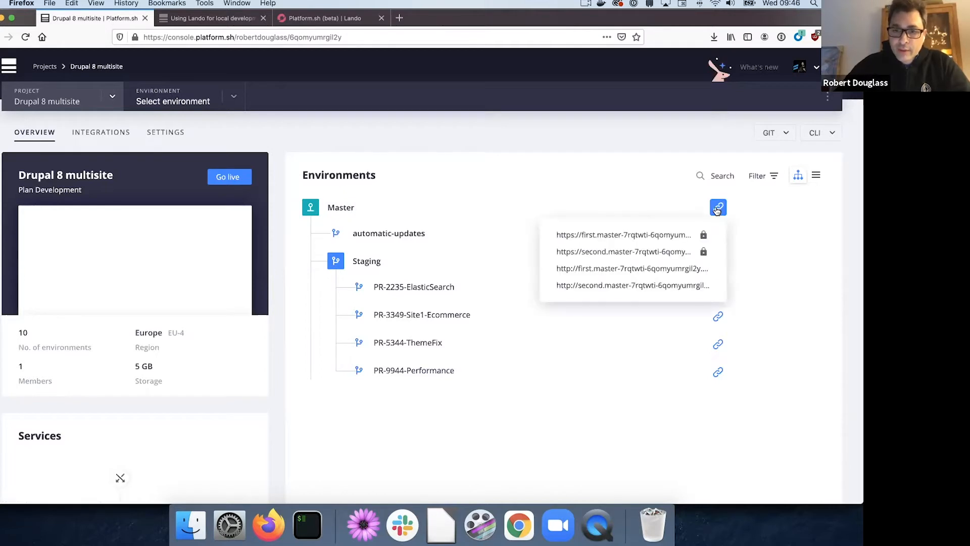
mouse_move(622, 235)
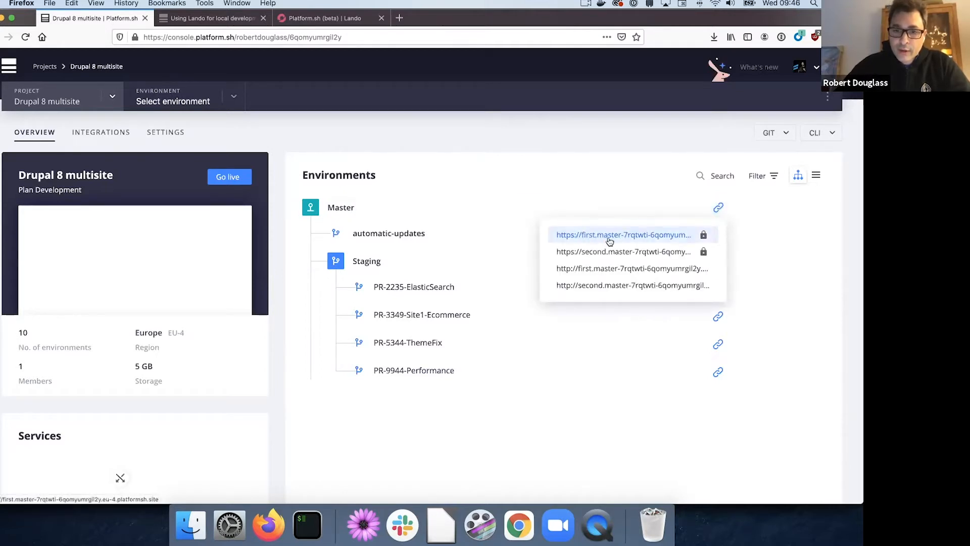
left_click(623, 234)
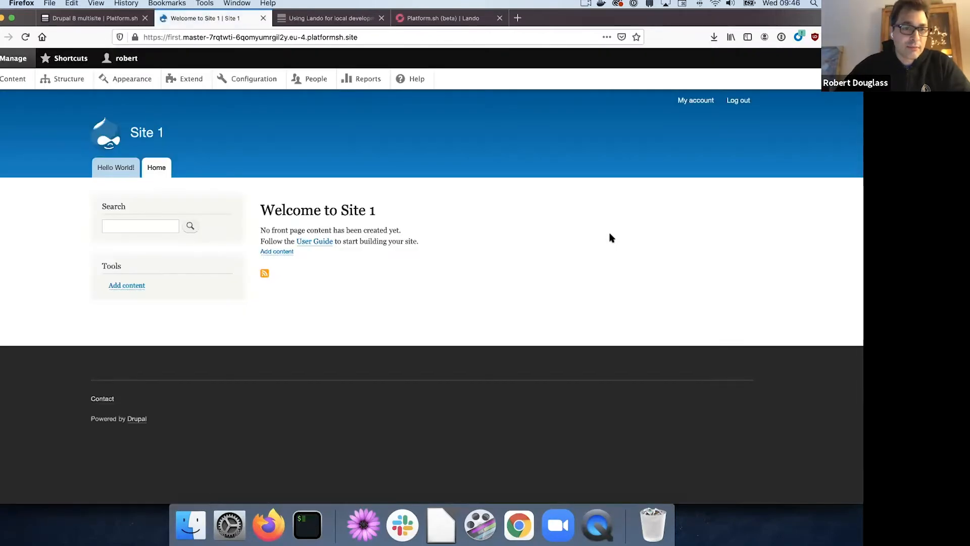
mouse_move(248, 11)
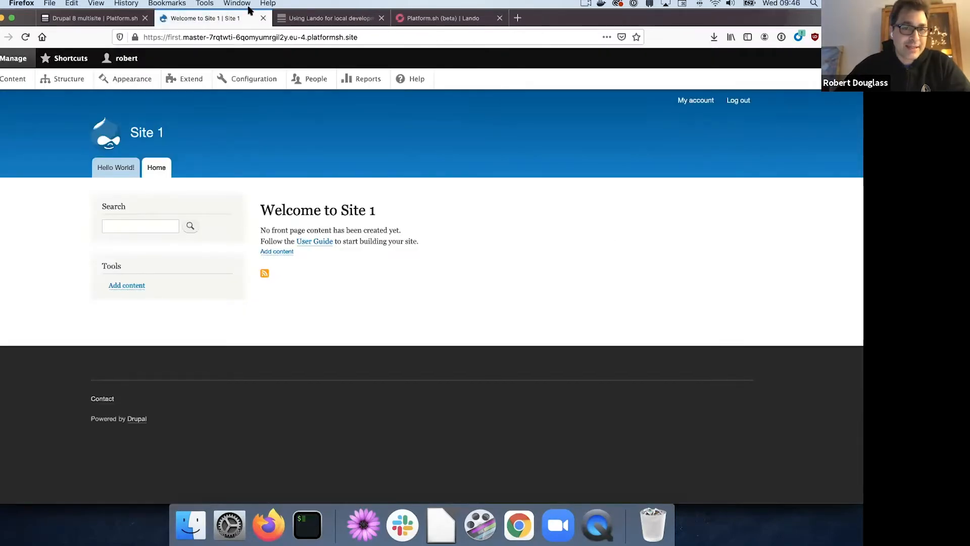
left_click(93, 18)
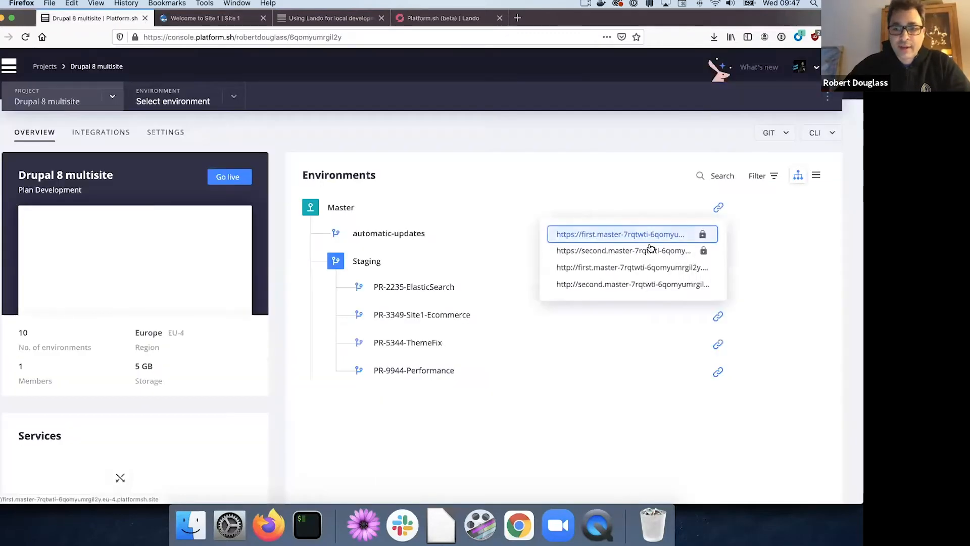
left_click(623, 250)
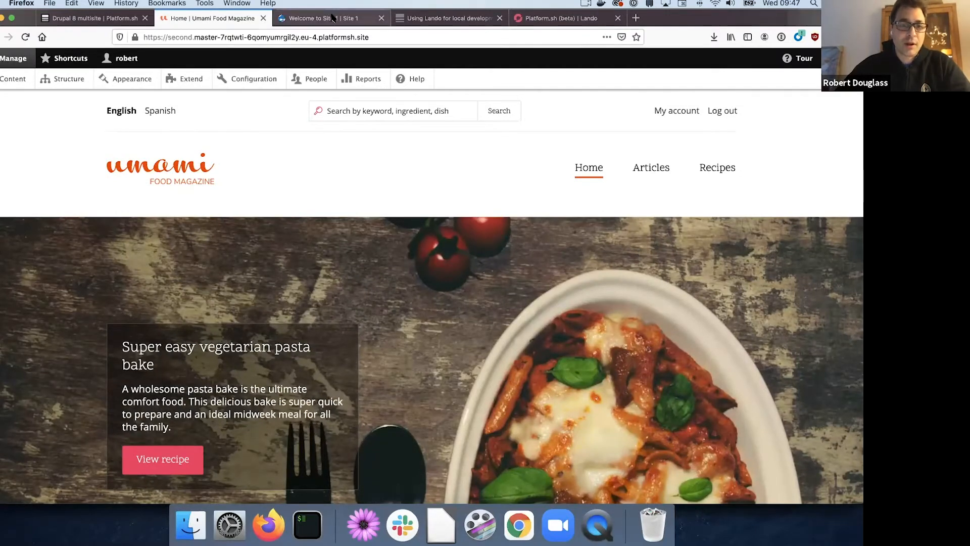
left_click(328, 18)
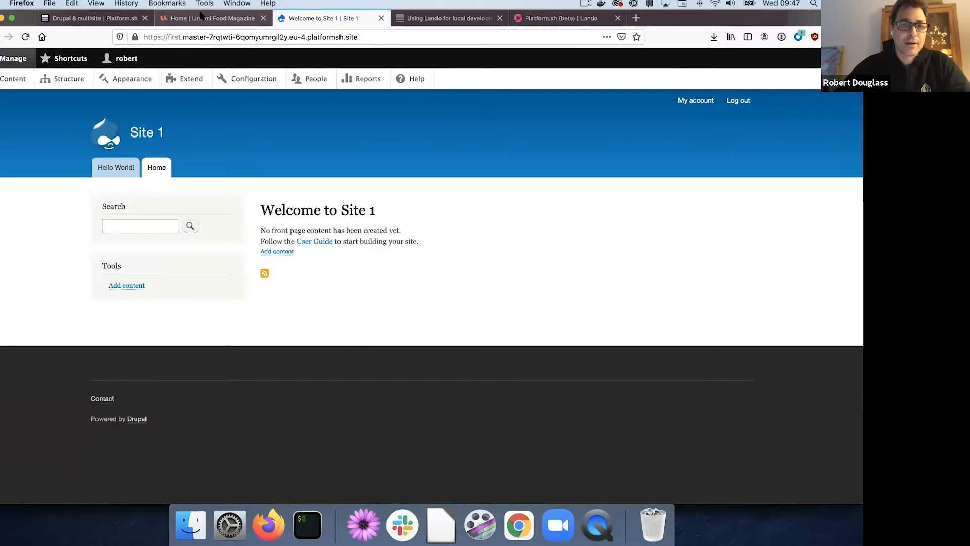
left_click(213, 18)
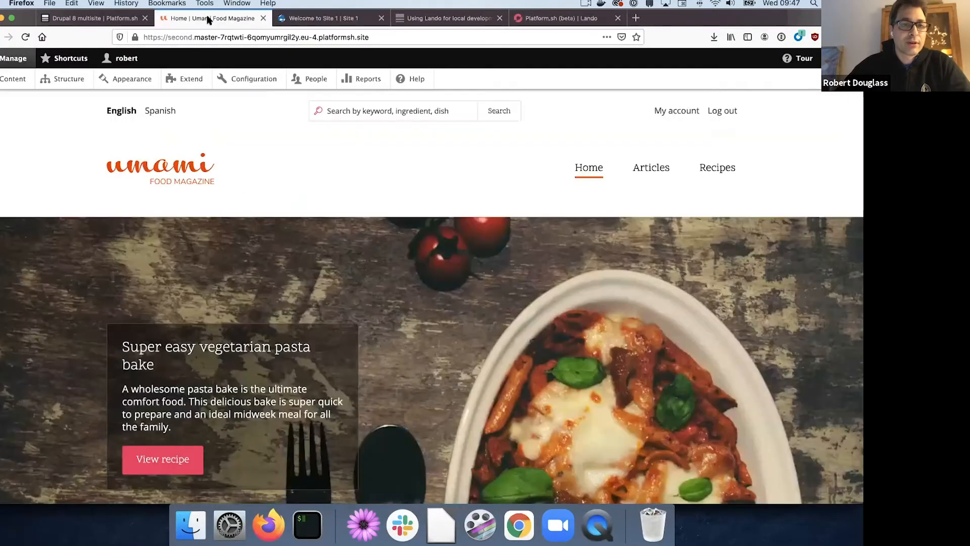
- Close the Master environment's Site 1 and Umami Food Magazine site tabs
left_click(381, 18)
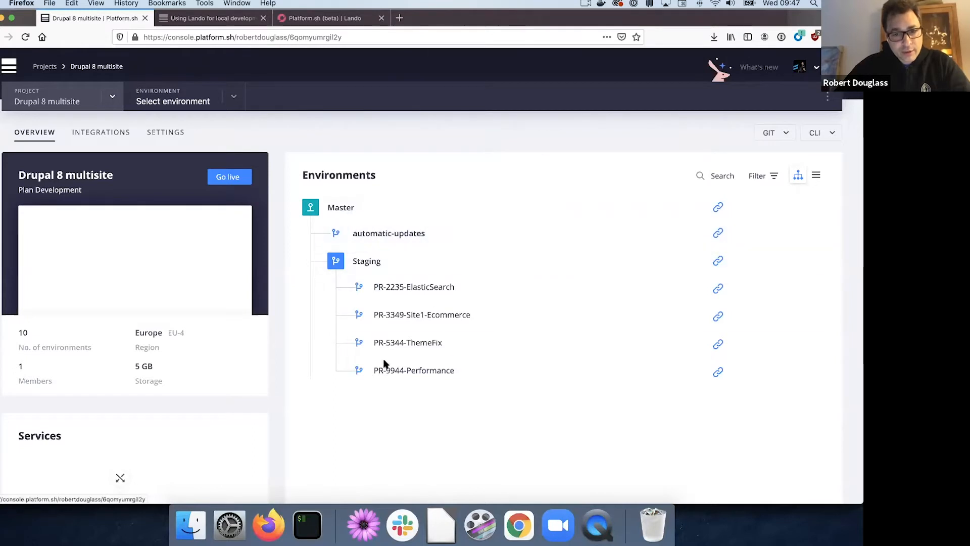
mouse_move(413, 370)
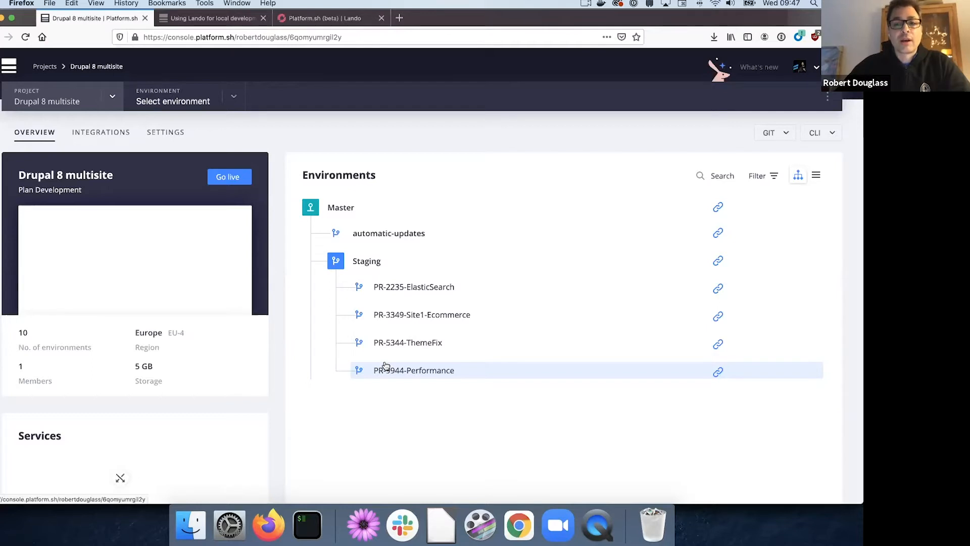
mouse_move(348, 207)
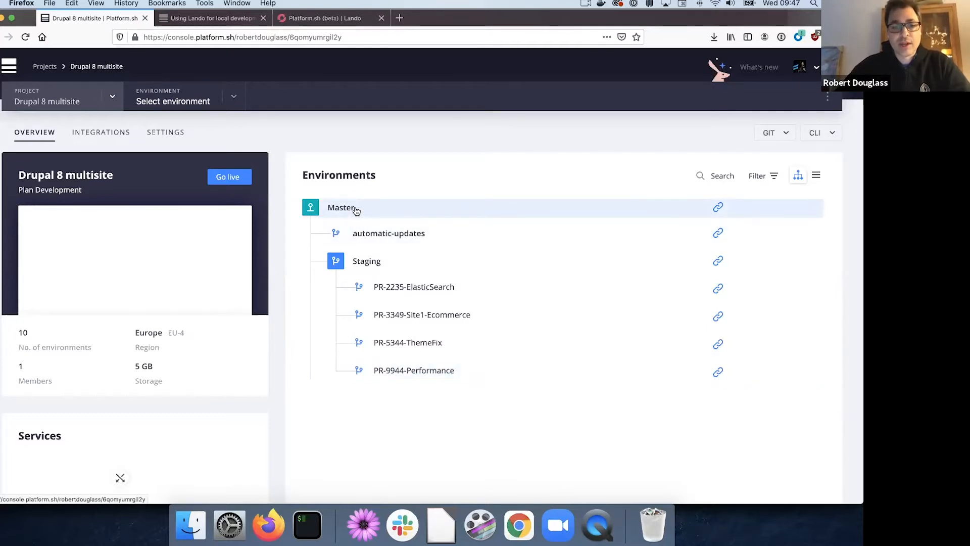
mouse_move(396, 315)
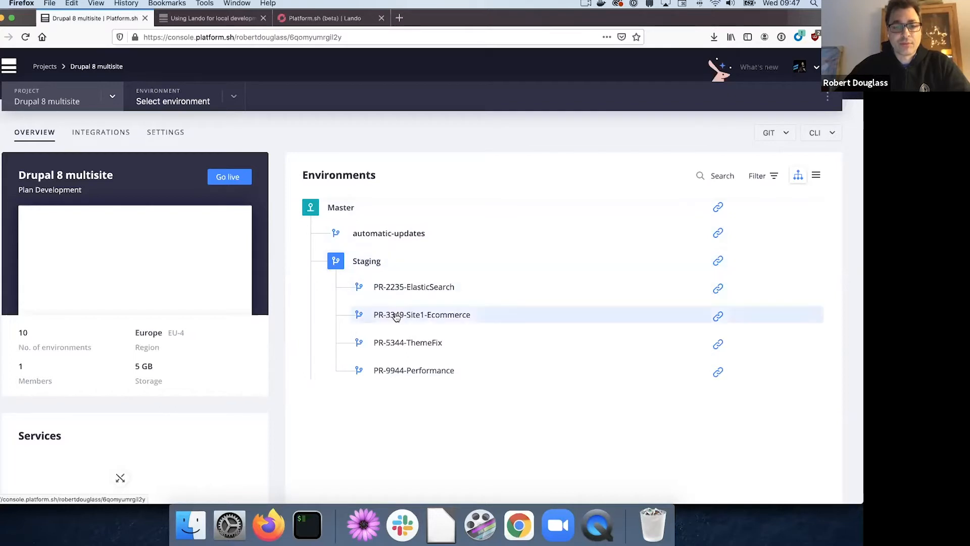
mouse_move(446, 320)
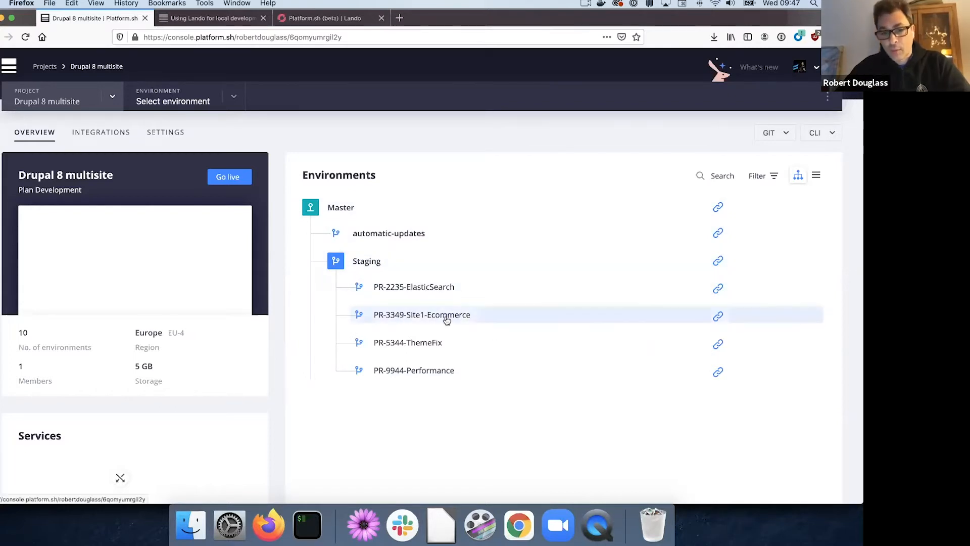
- Open the PR-3349-Site1-Ecommerce environment's Site 1, proceeding past the certificate warning
left_click(717, 315)
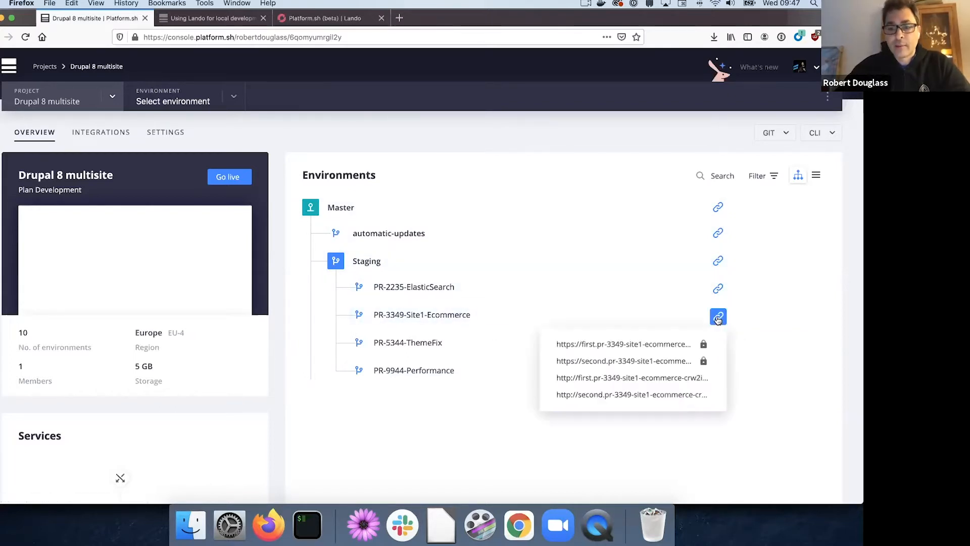
left_click(630, 377)
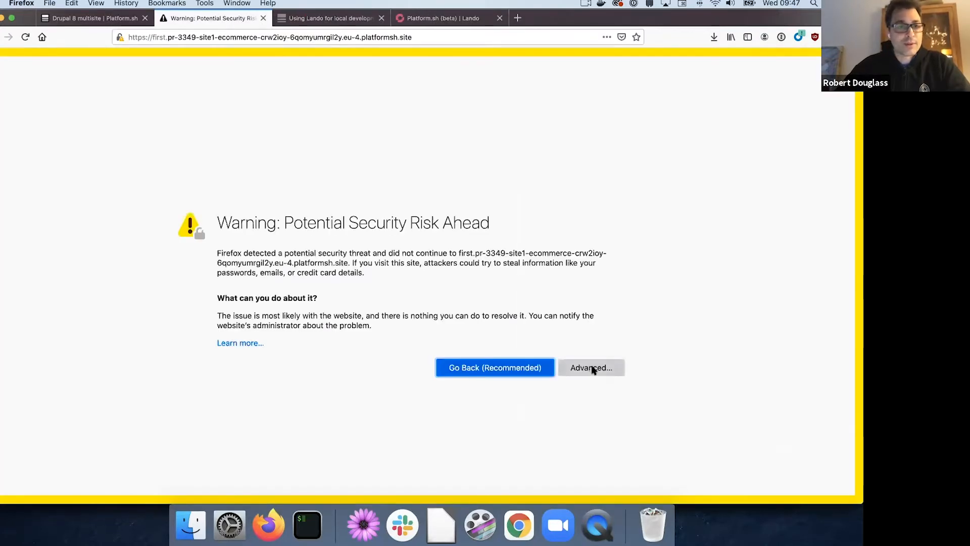
left_click(590, 367)
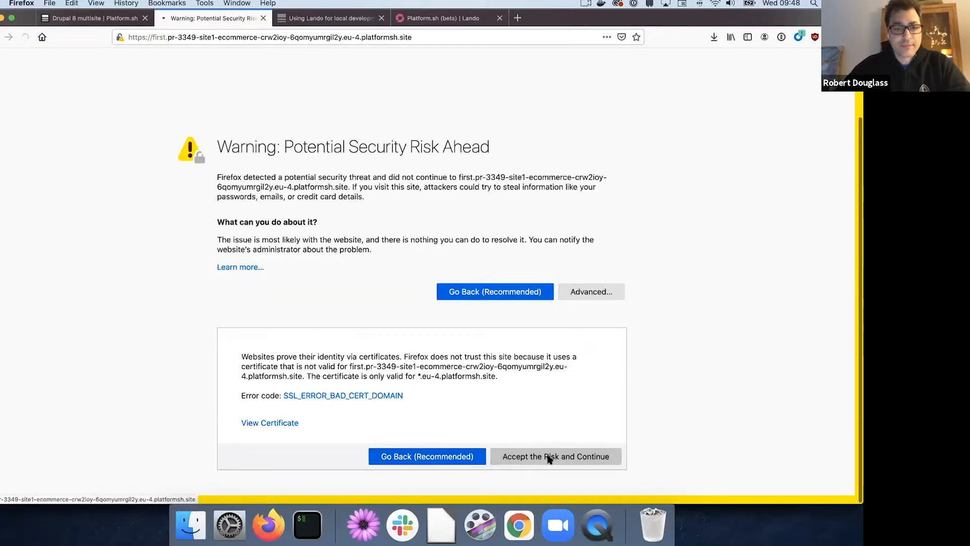
left_click(556, 456)
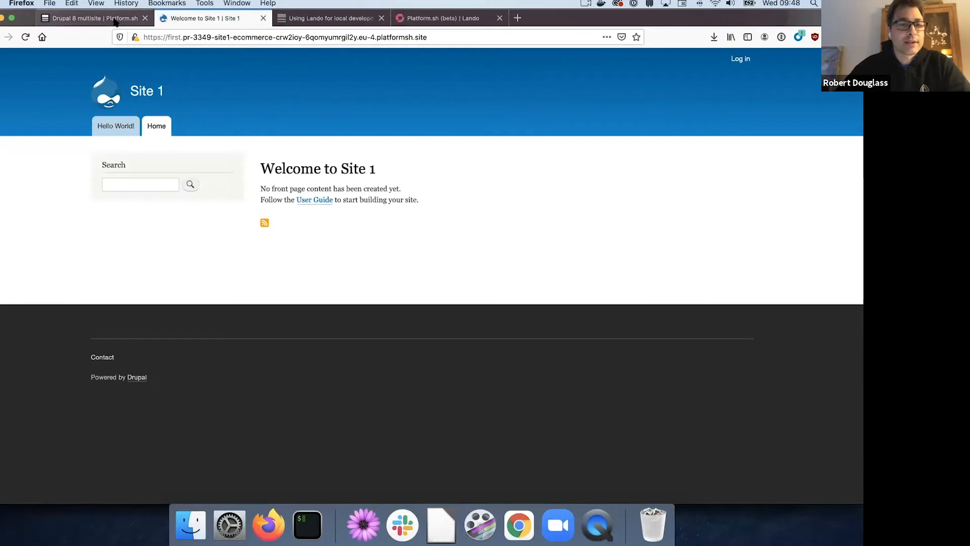
- Open PR-3349's Umami site past the certificate warning, then close the Site 1 tab
left_click(93, 18)
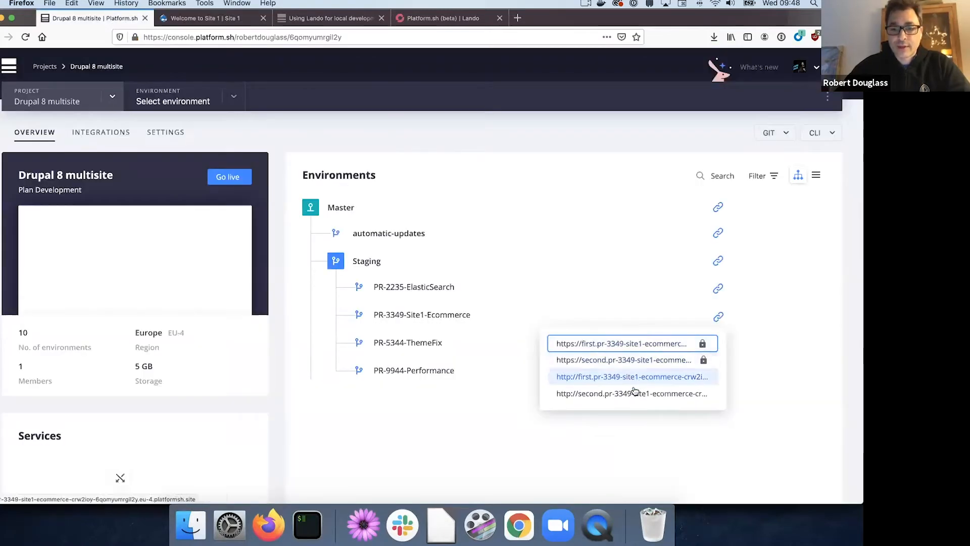
left_click(631, 393)
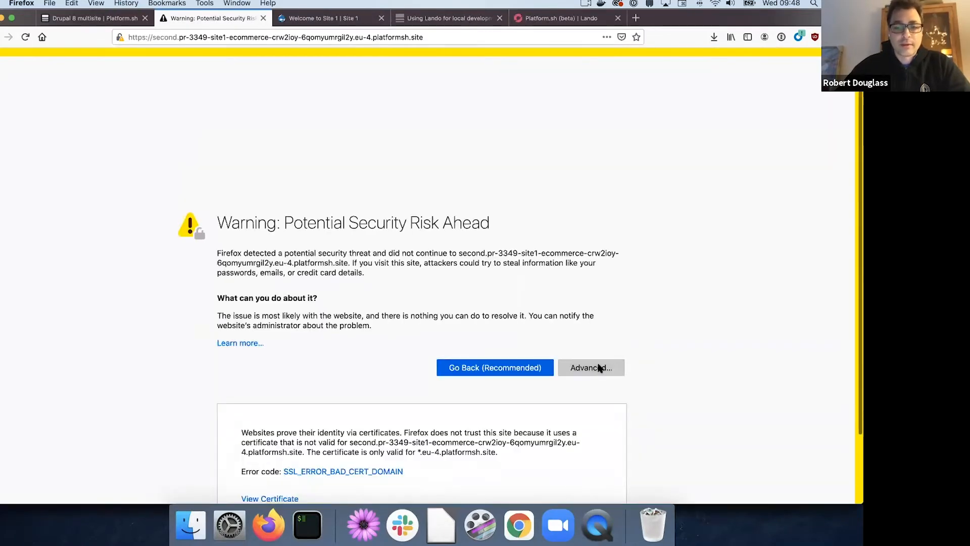
left_click(589, 367)
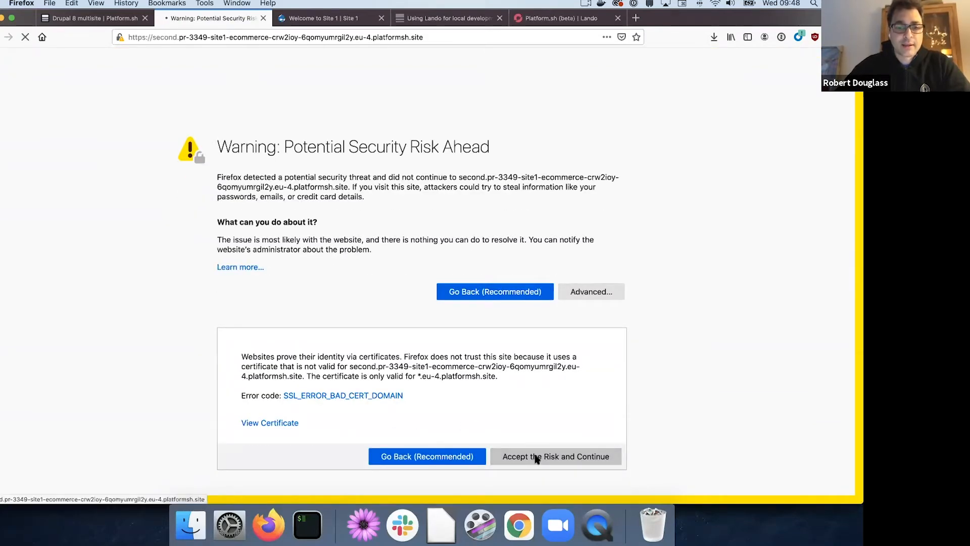
left_click(555, 456)
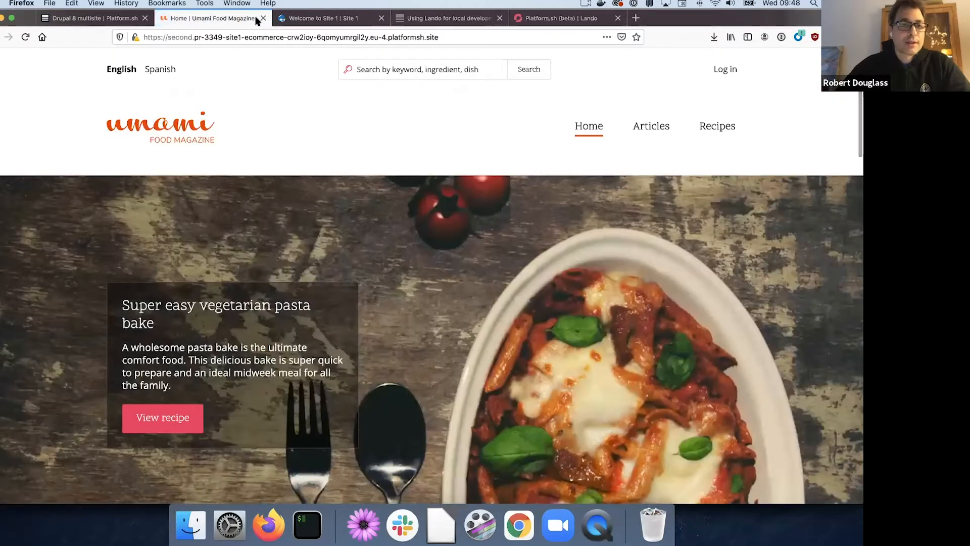
left_click(262, 18)
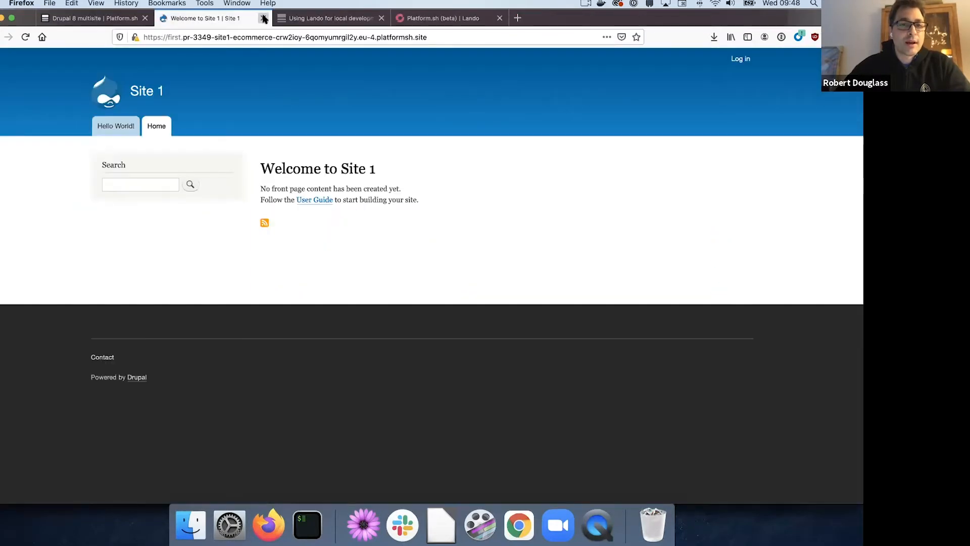
left_click(263, 18)
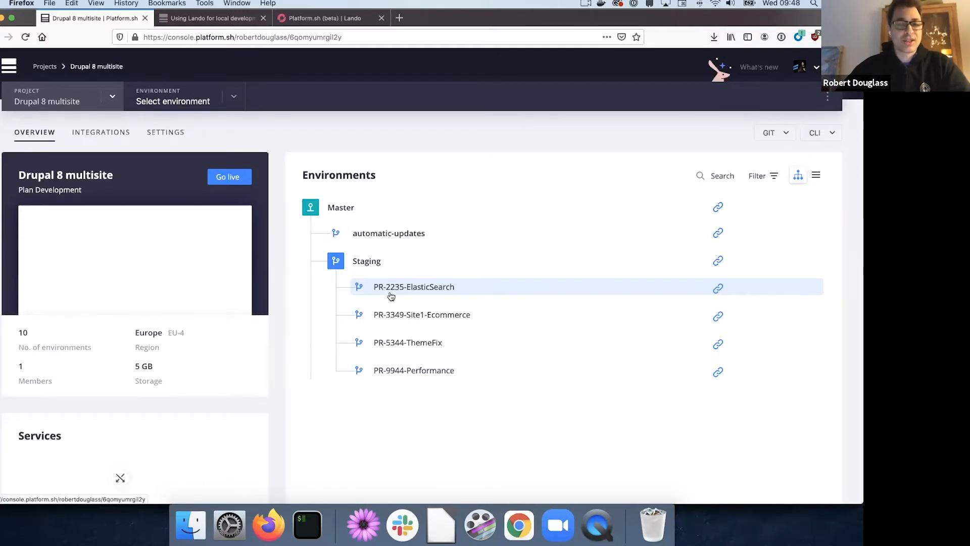
mouse_move(402, 352)
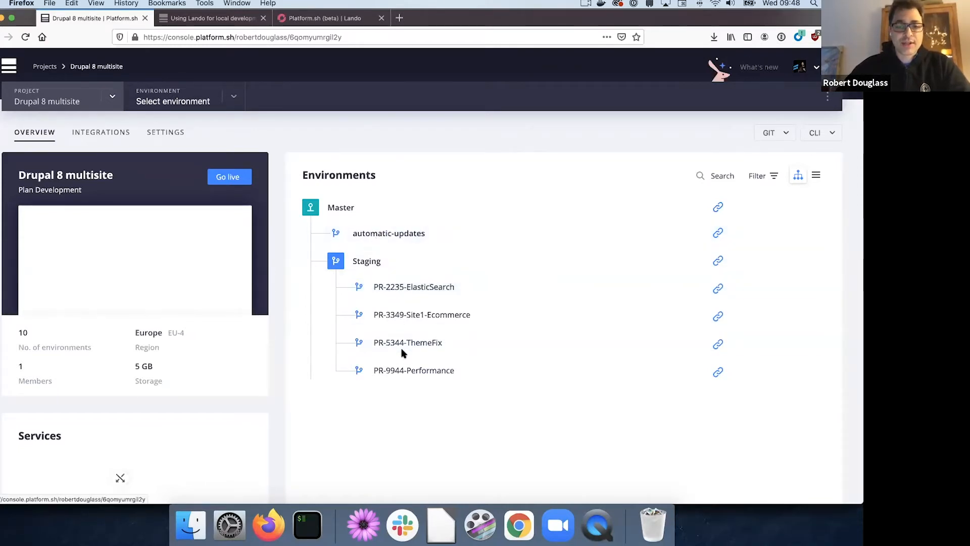
scroll("down", 3)
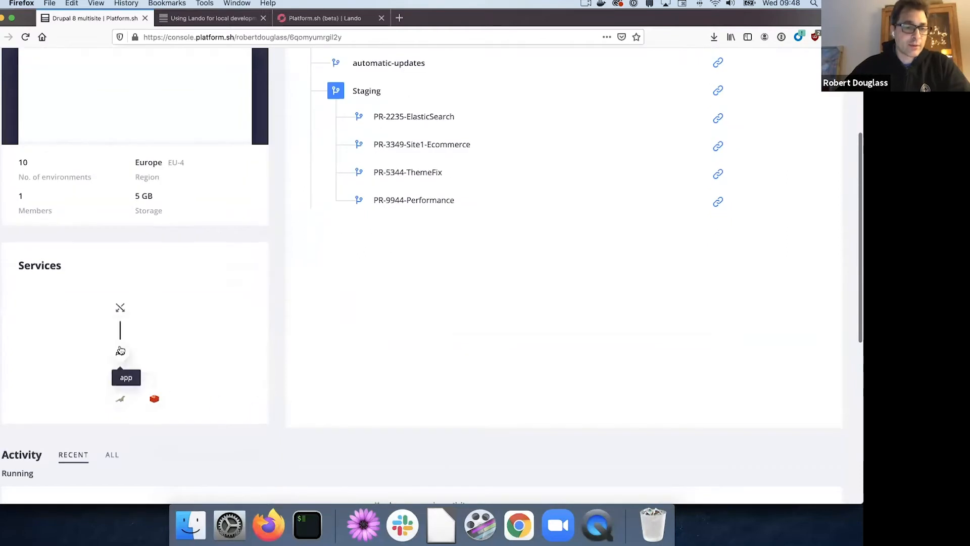
mouse_move(121, 399)
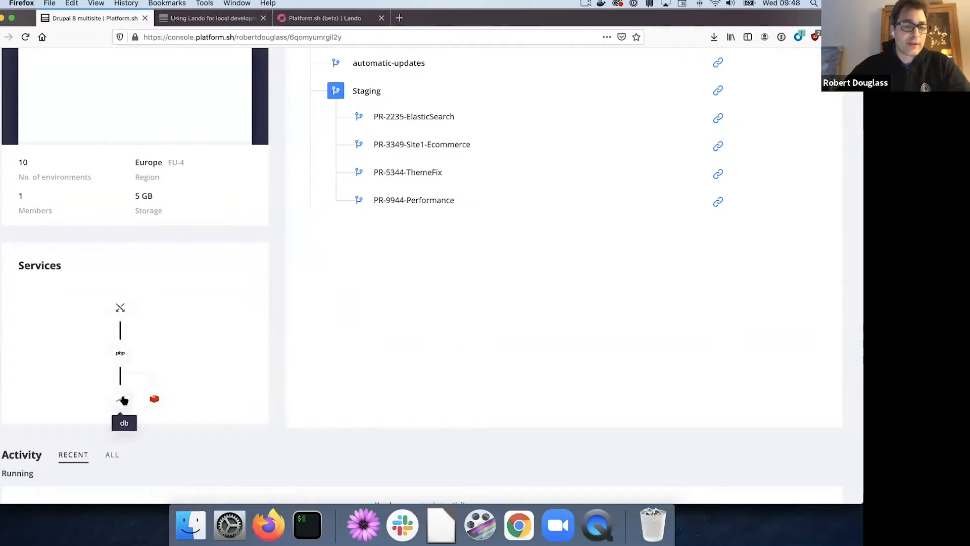
mouse_move(155, 399)
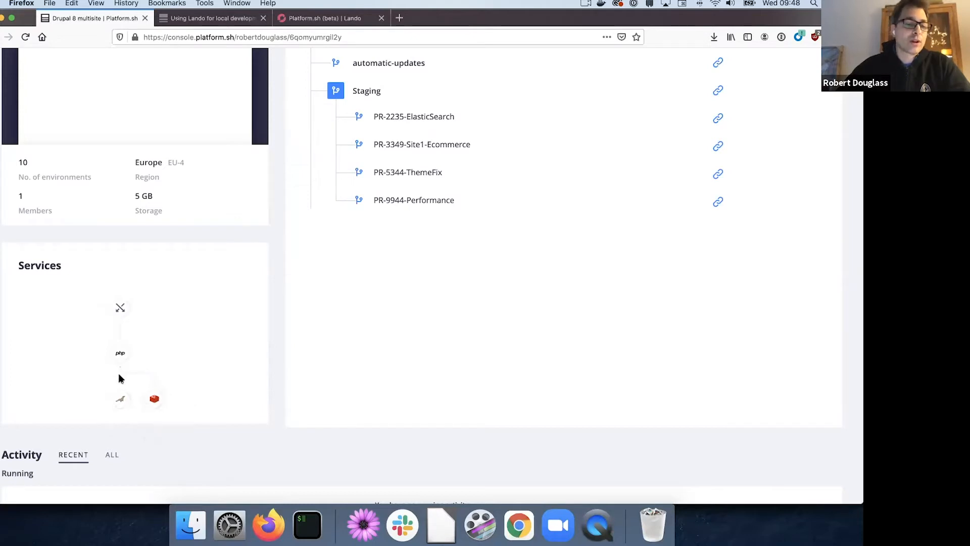
mouse_move(62, 406)
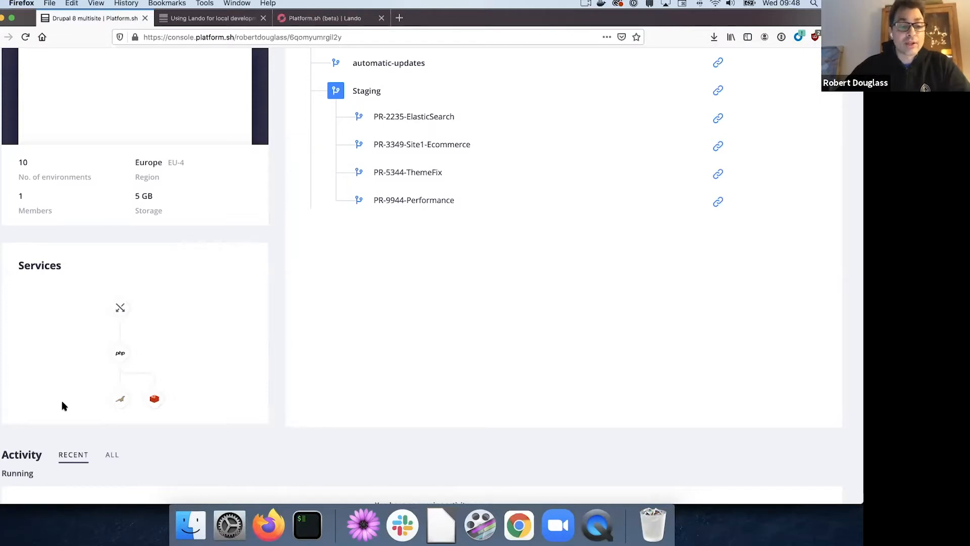
mouse_move(154, 383)
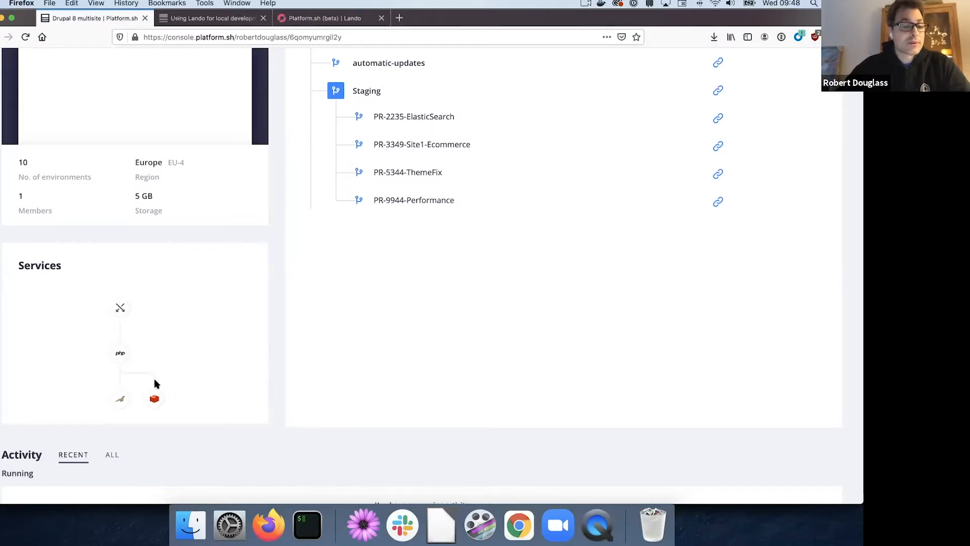
mouse_move(225, 395)
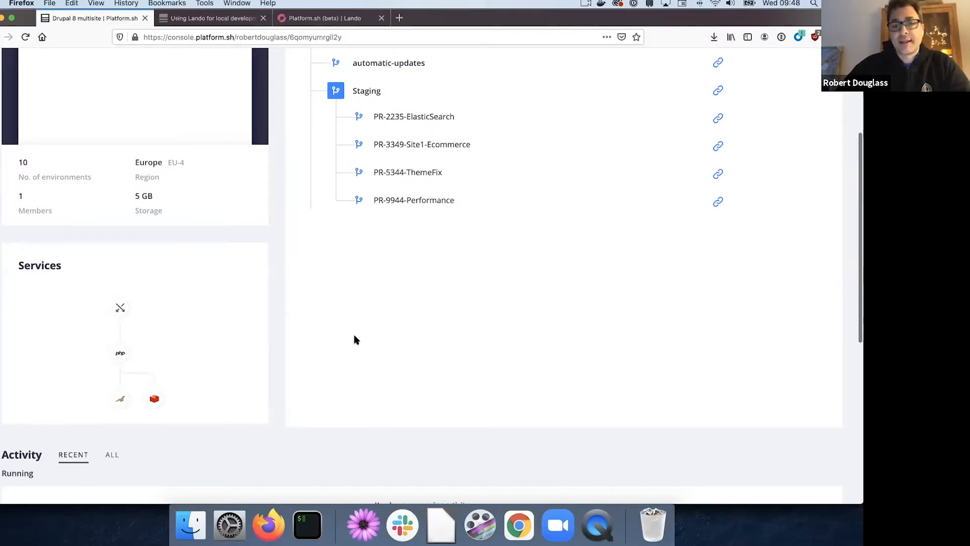
scroll("up", 3)
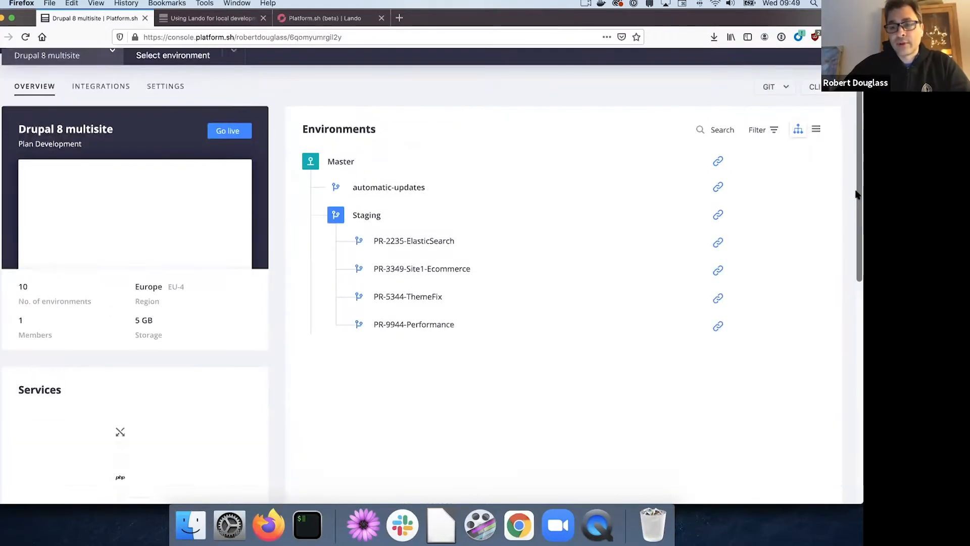
scroll("up", 3)
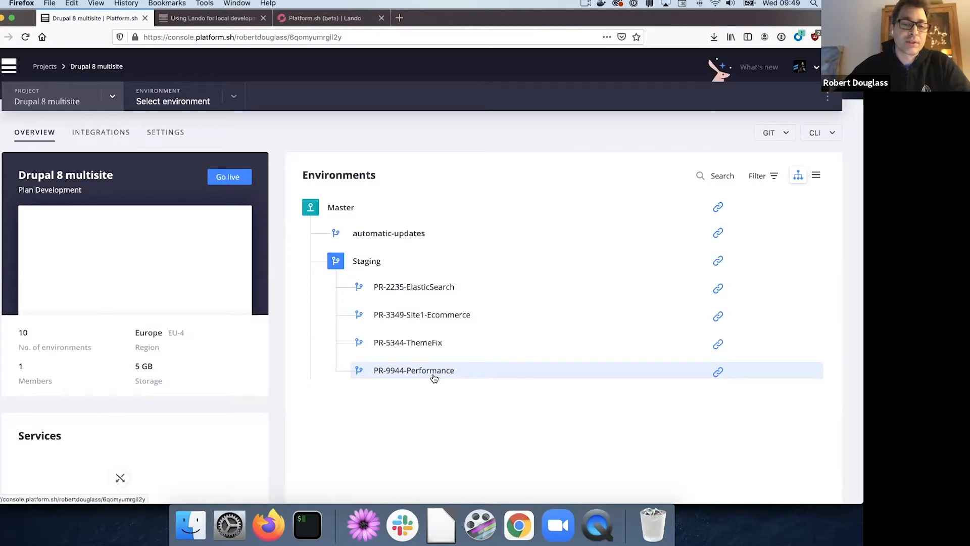
mouse_move(388, 233)
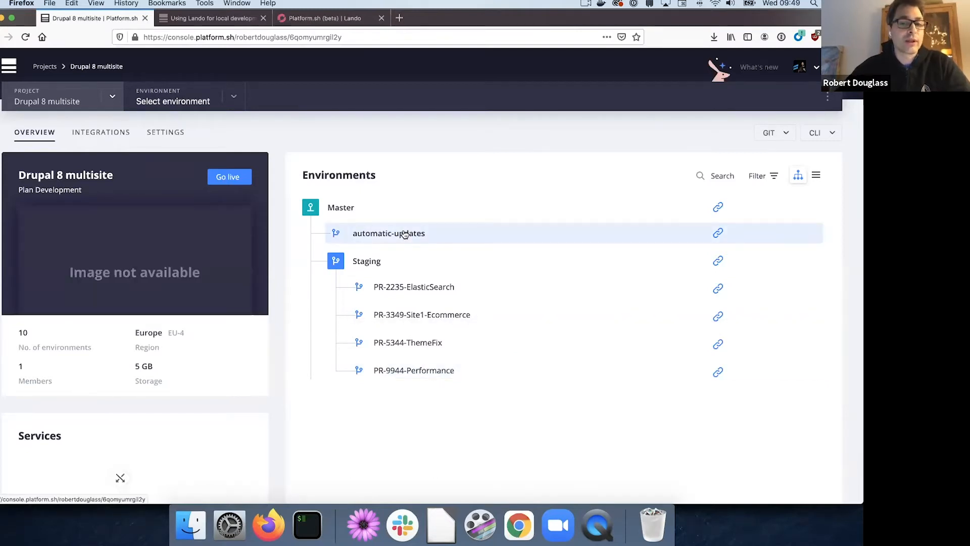
mouse_move(413, 396)
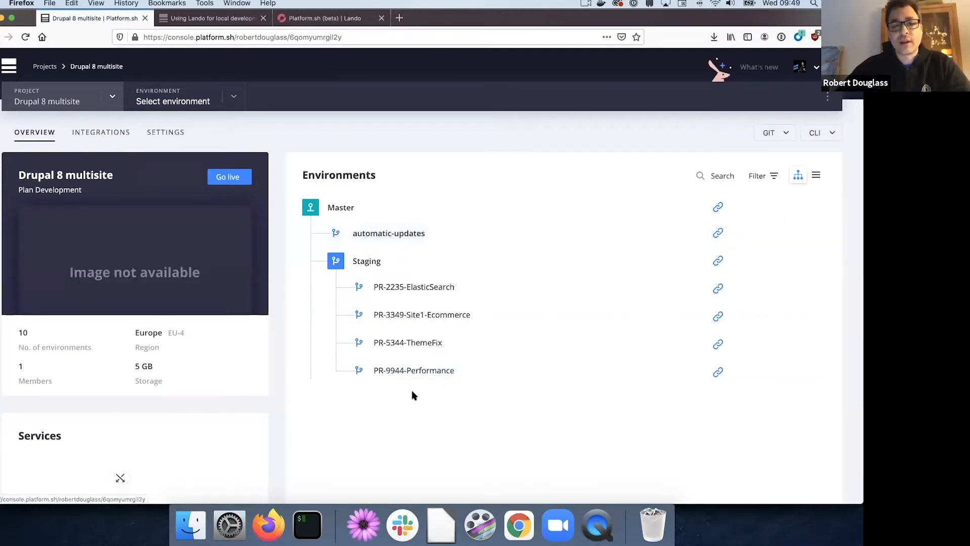
left_click(339, 207)
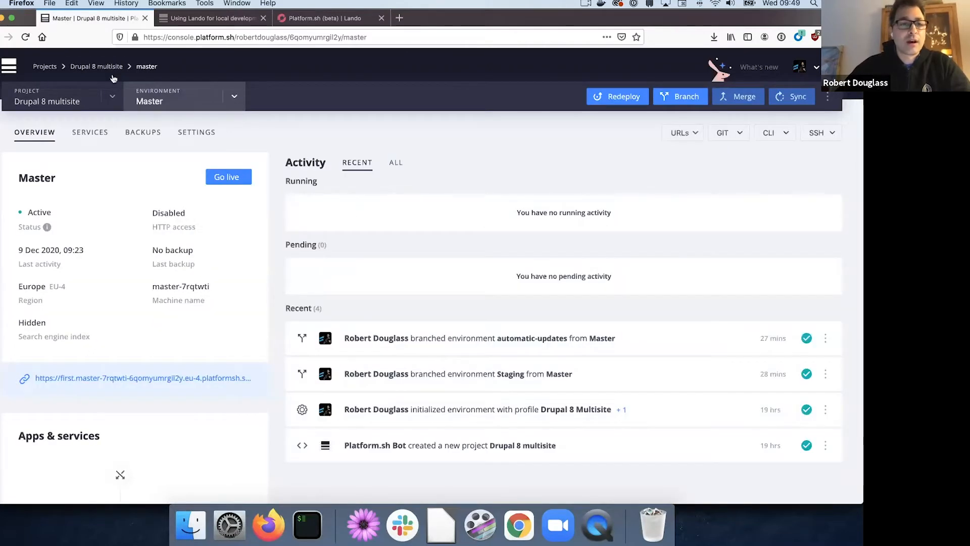
left_click(96, 66)
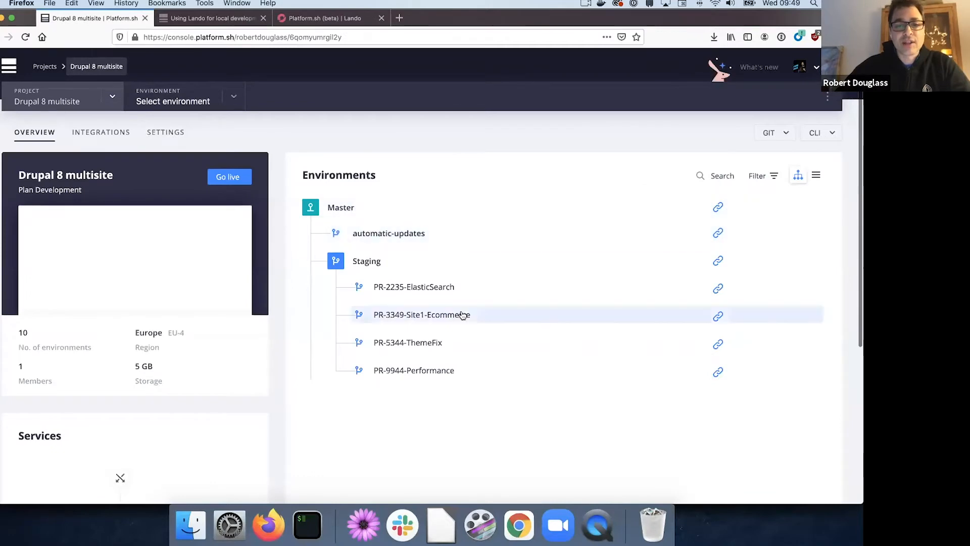
scroll("down", 3)
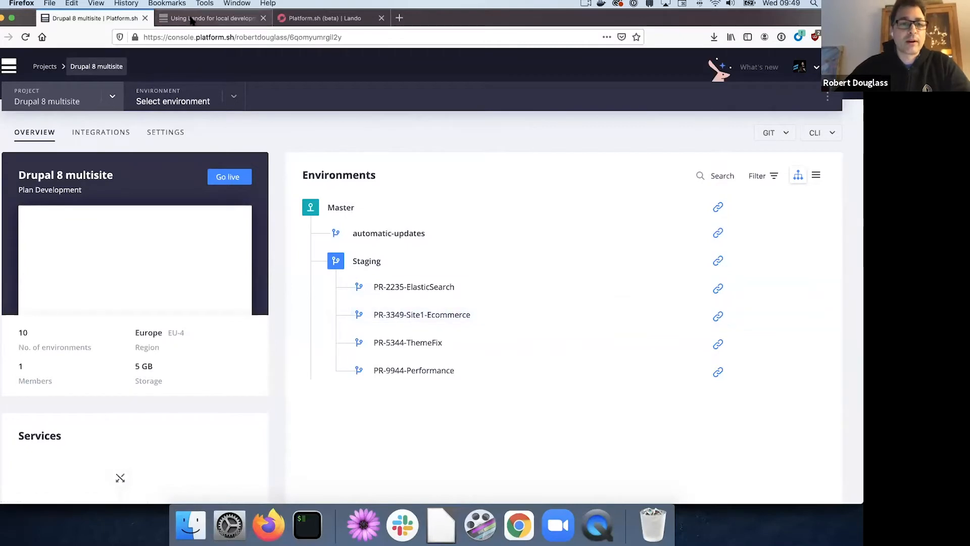
- Switch to the 'Using Lando for local development' docs page
left_click(210, 18)
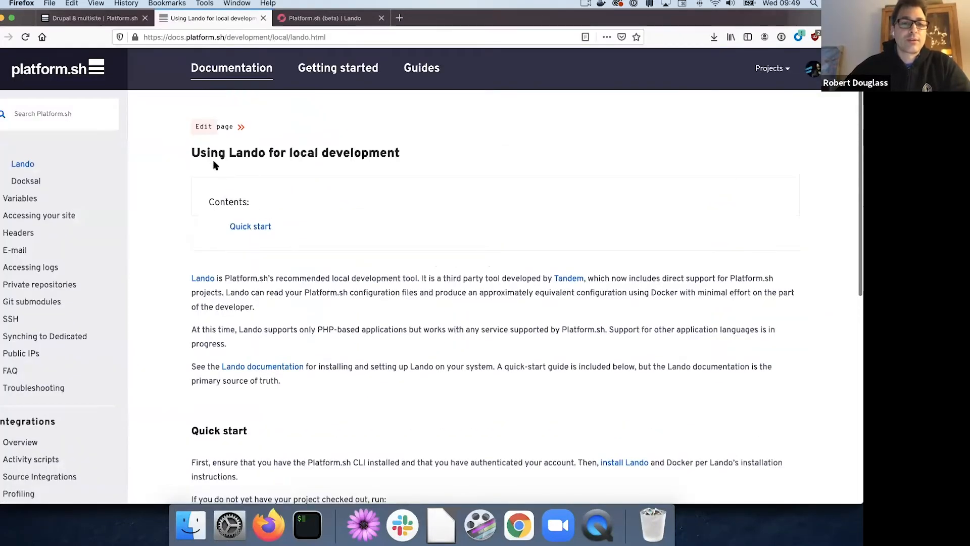
mouse_move(292, 177)
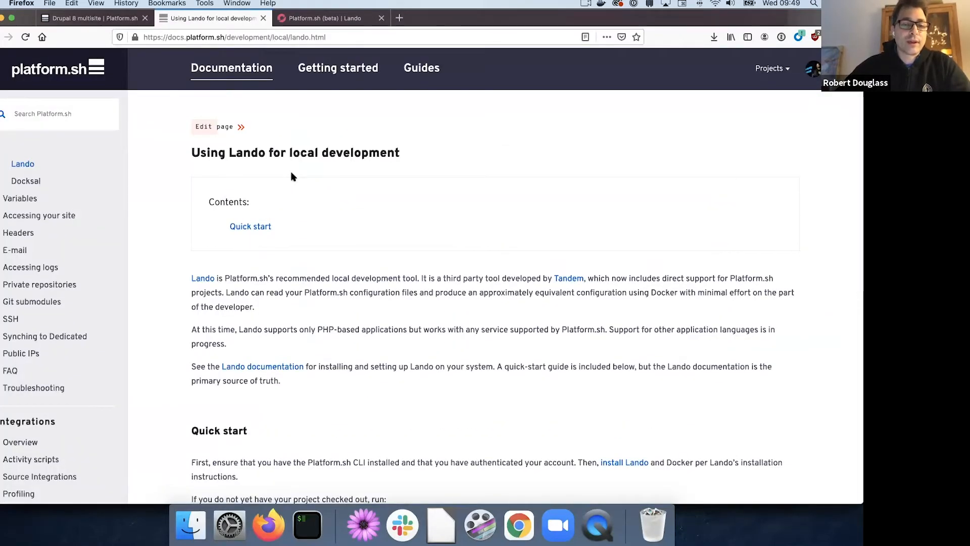
mouse_move(567, 278)
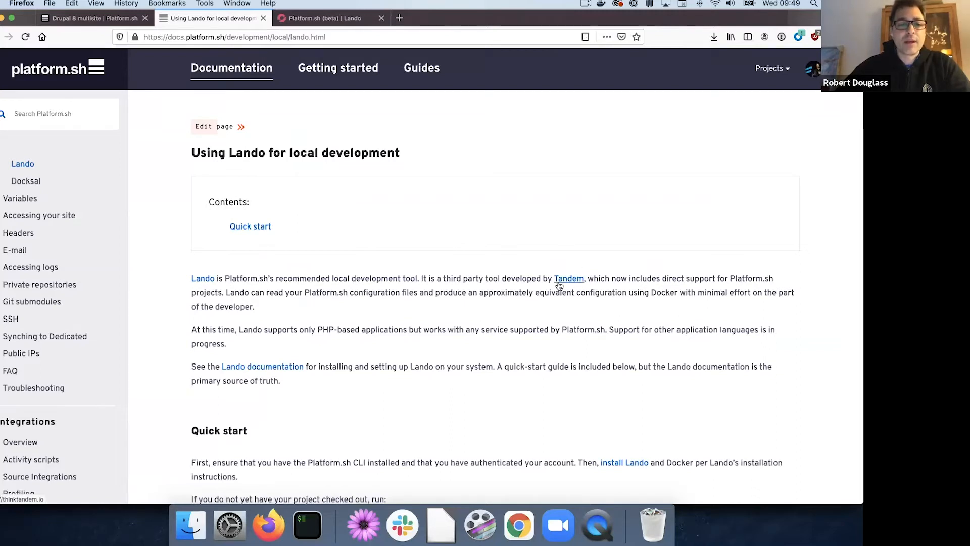
mouse_move(449, 297)
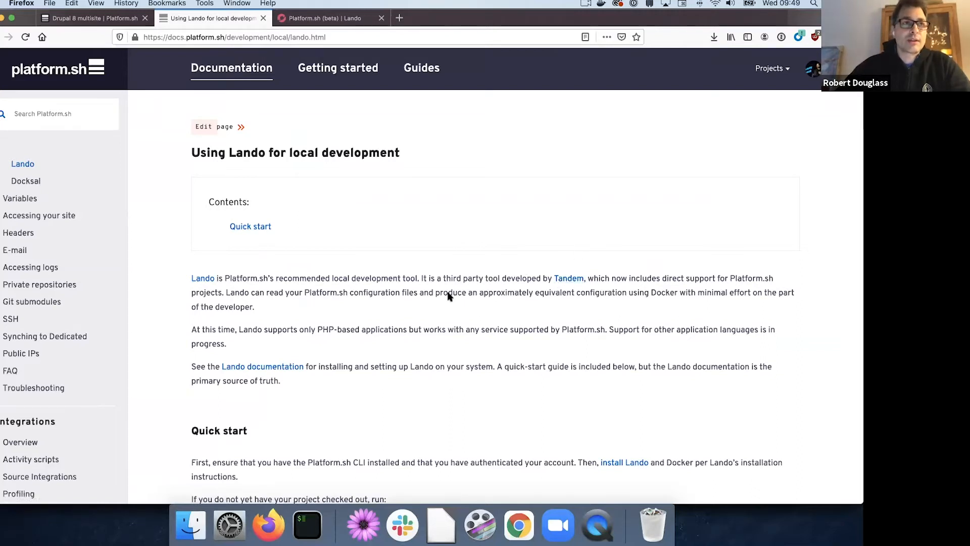
mouse_move(433, 303)
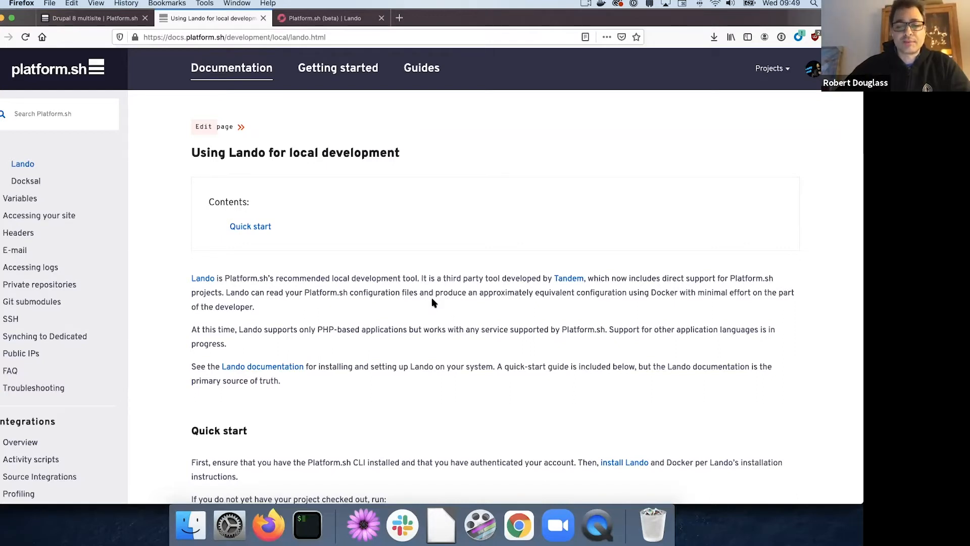
mouse_move(596, 525)
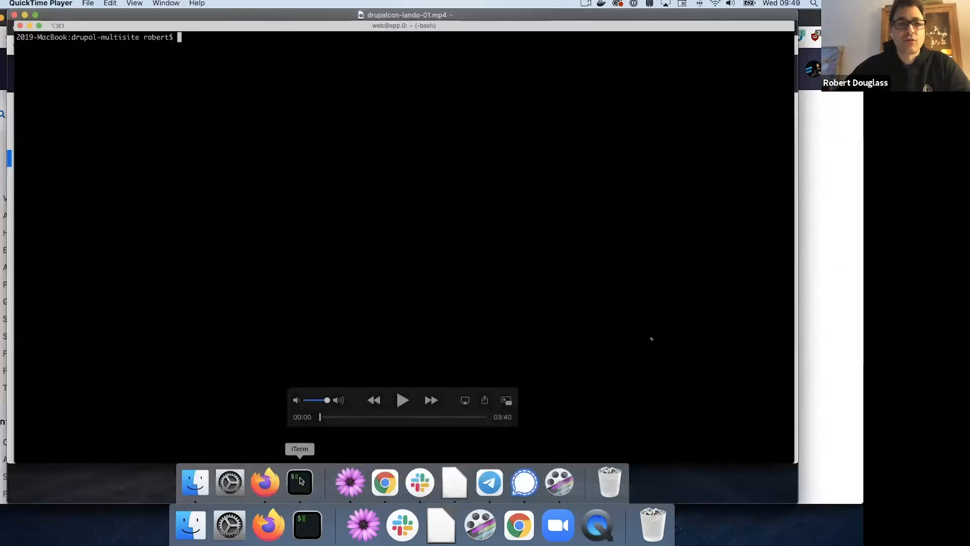
mouse_move(86, 21)
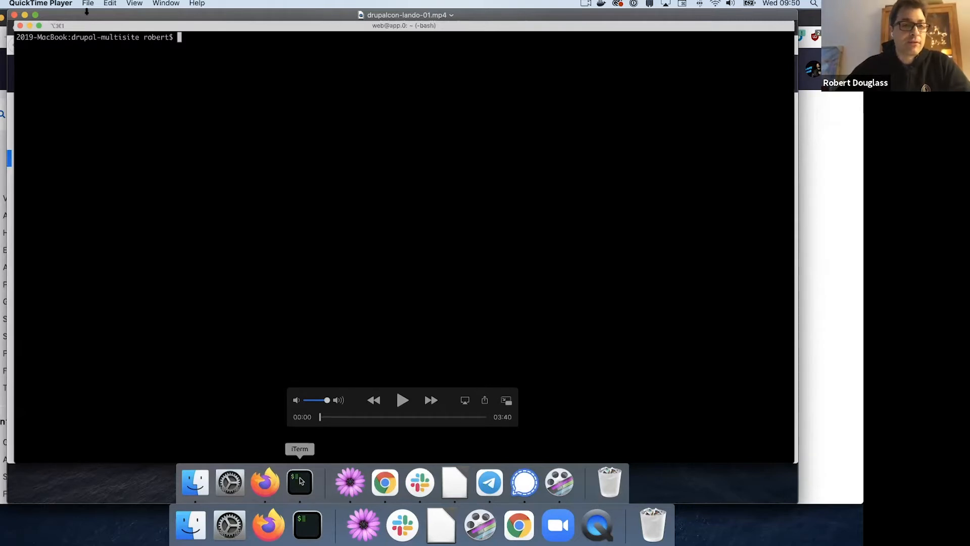
- Play the screencast through the 'lando init --source platformsh' command
left_click(299, 482)
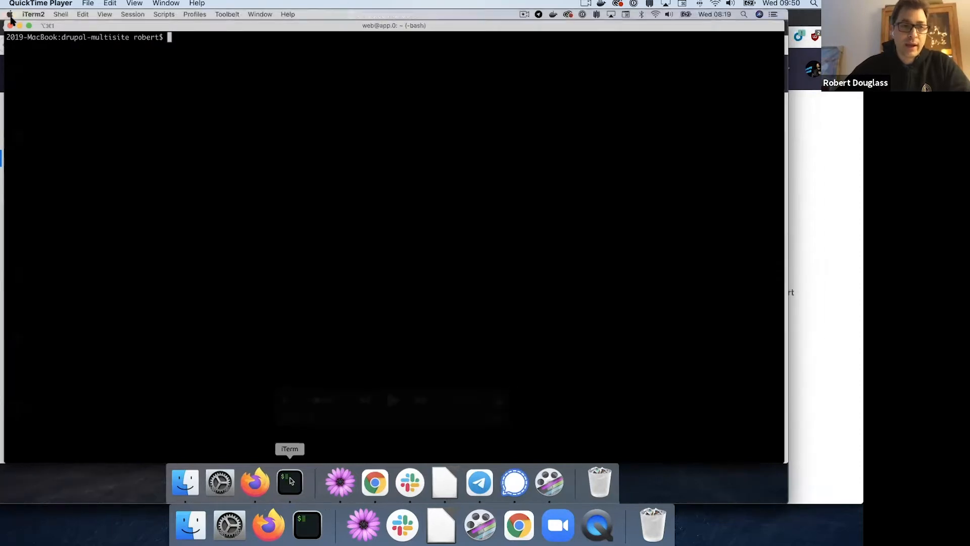
type("lando init --source platformsh")
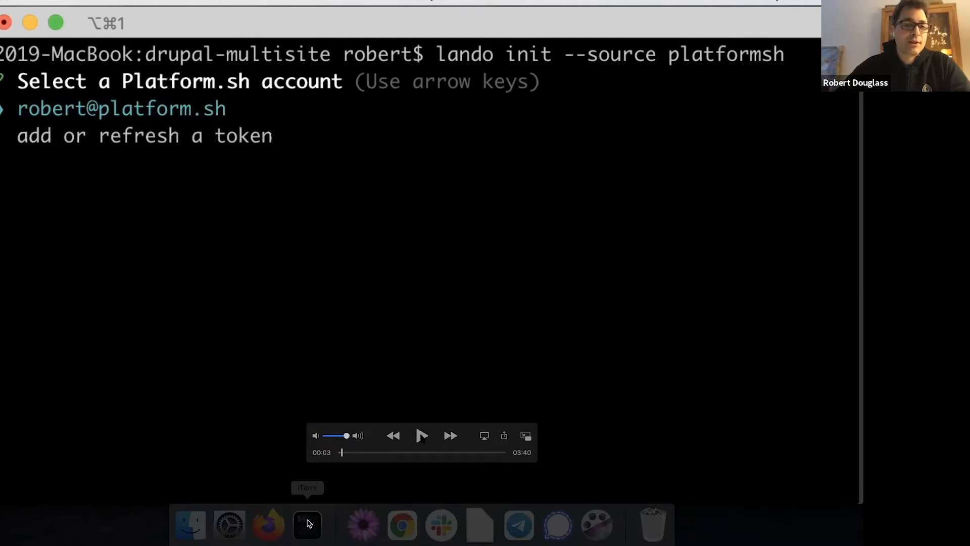
left_click(421, 434)
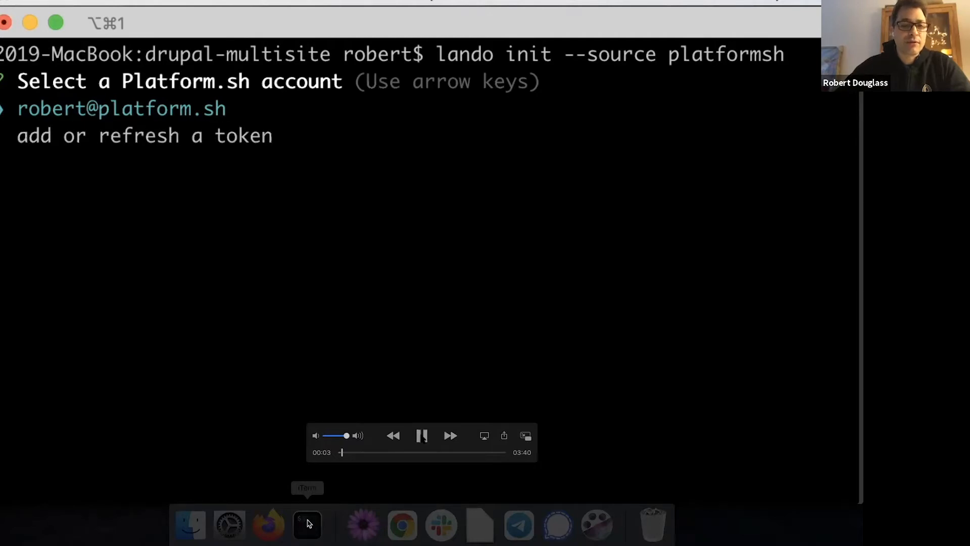
- Continue the screencast through creating the 'Drupal Multisite' API token
left_click(268, 524)
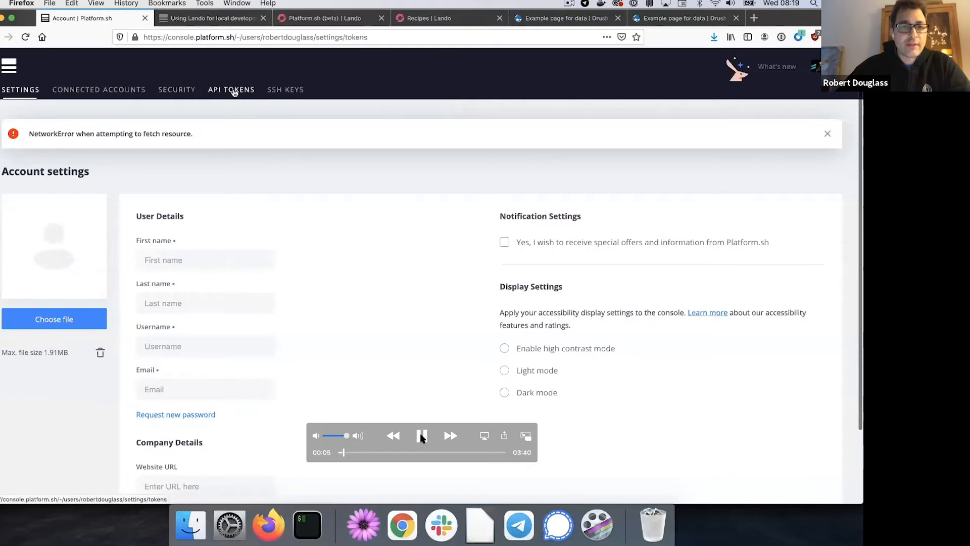
left_click(232, 89)
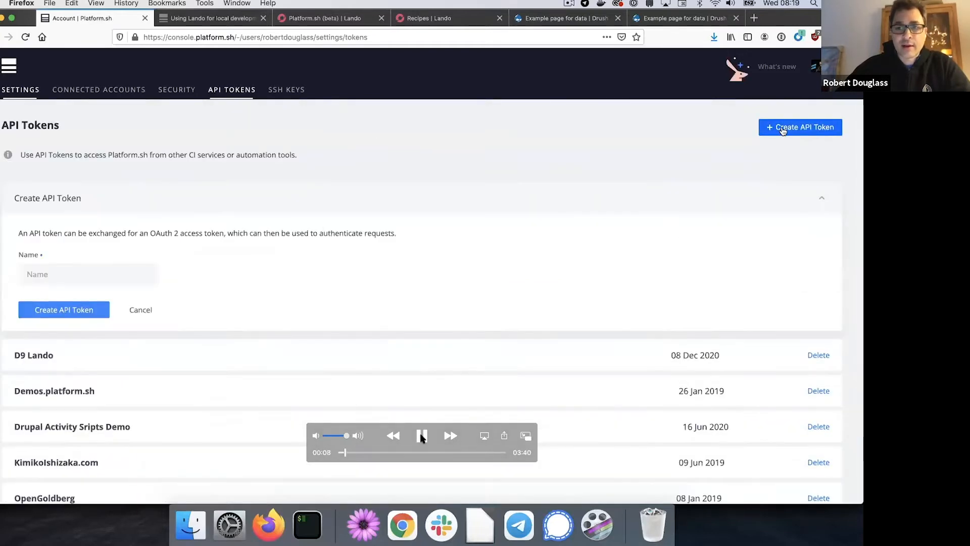
type("Drupal M")
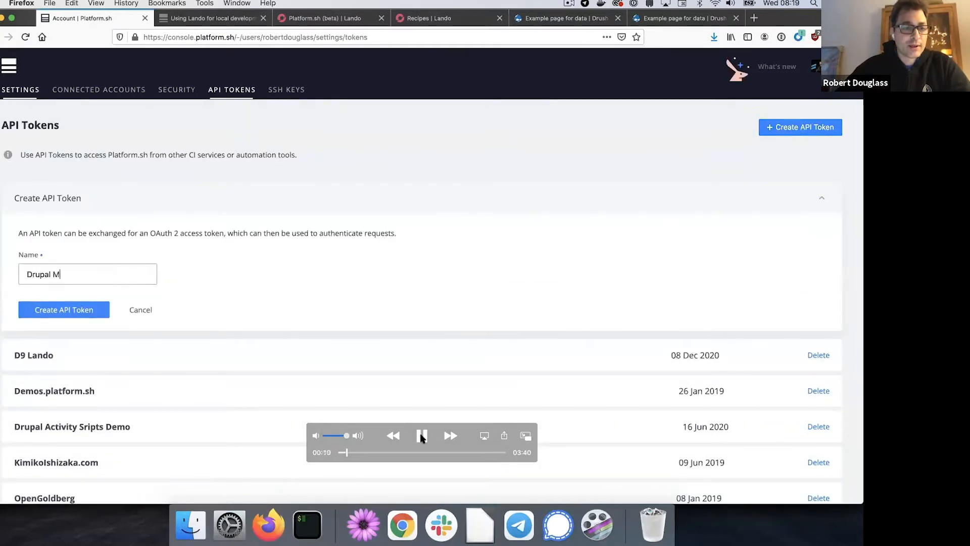
left_click(63, 309)
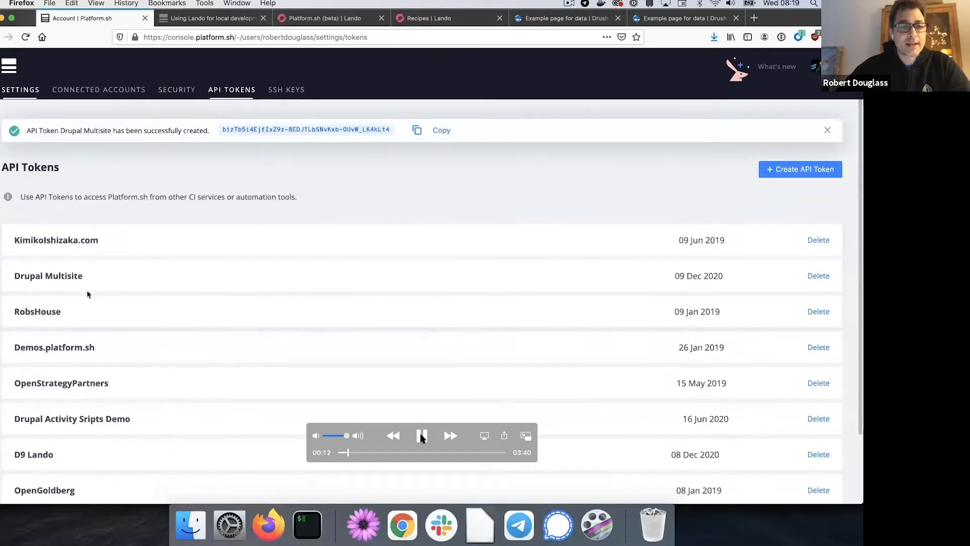
left_click(307, 526)
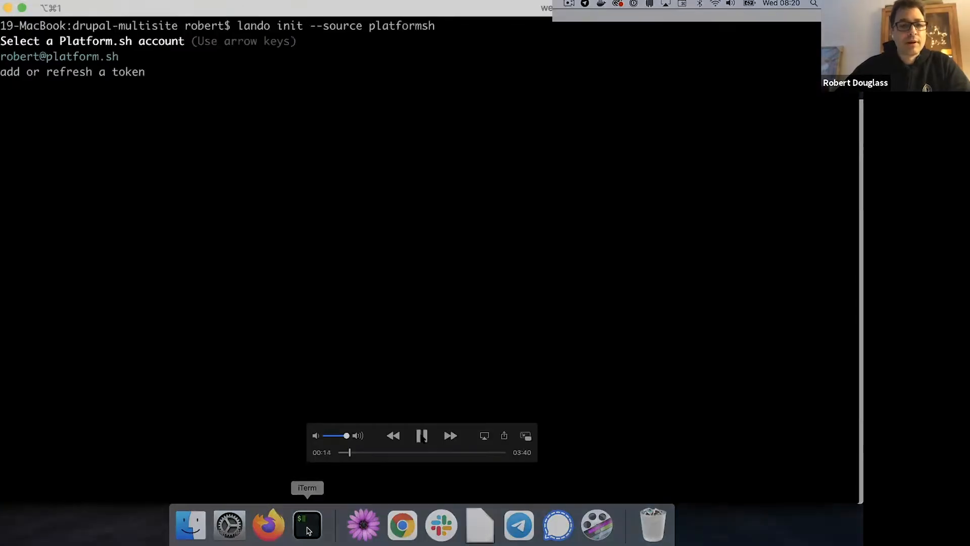
- Watch lando init finish initializing the drupal-8-multisite app until lando start is entered
left_click(307, 524)
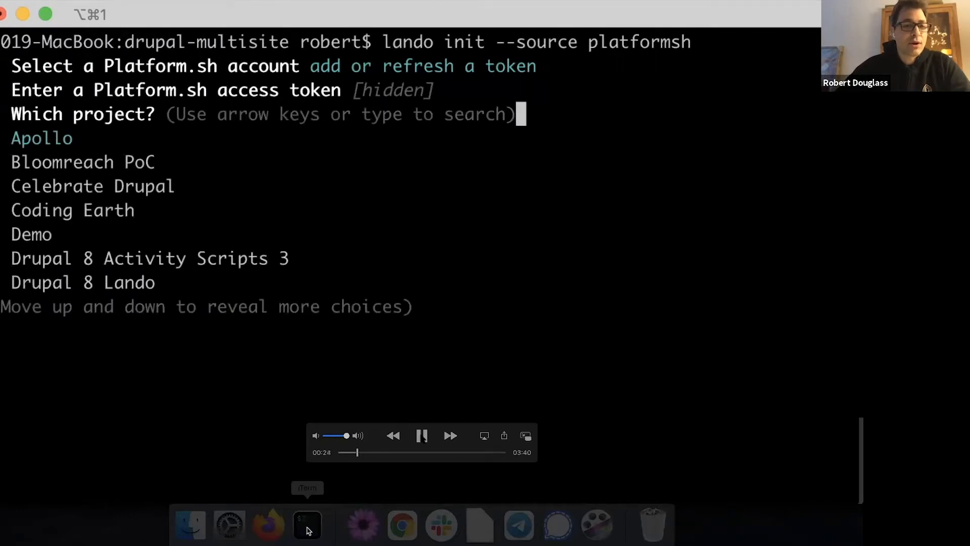
key("Down")
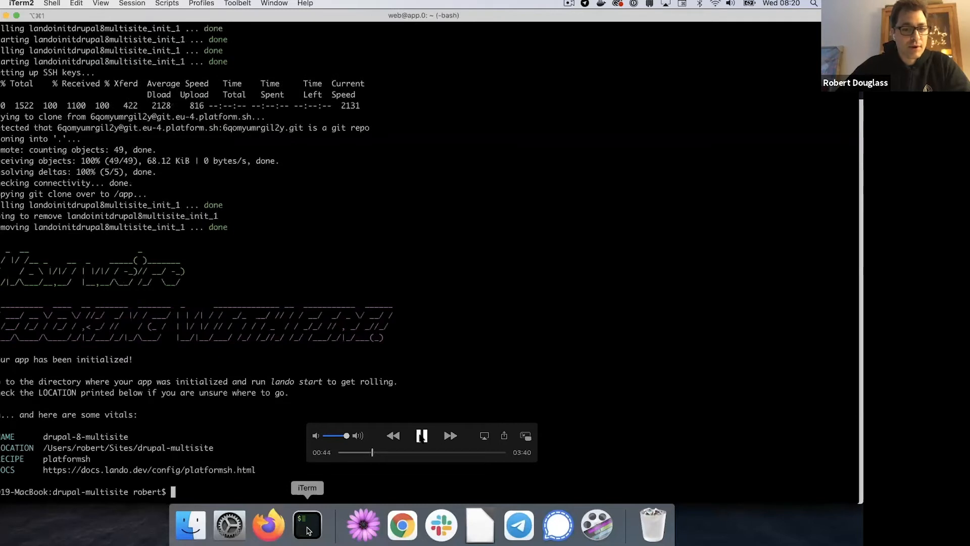
left_click(421, 436)
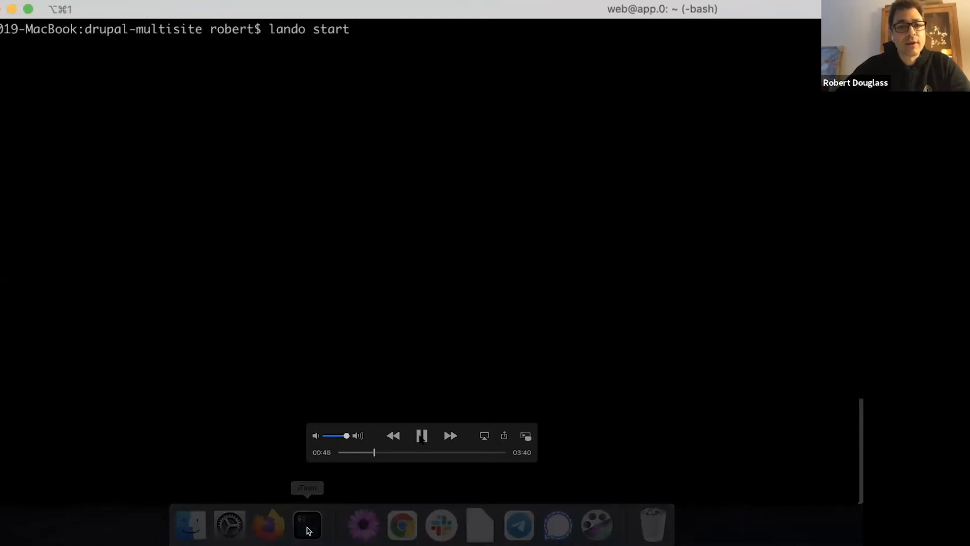
- Pause the screencast briefly, then resume it as lando start begins
left_click(421, 434)
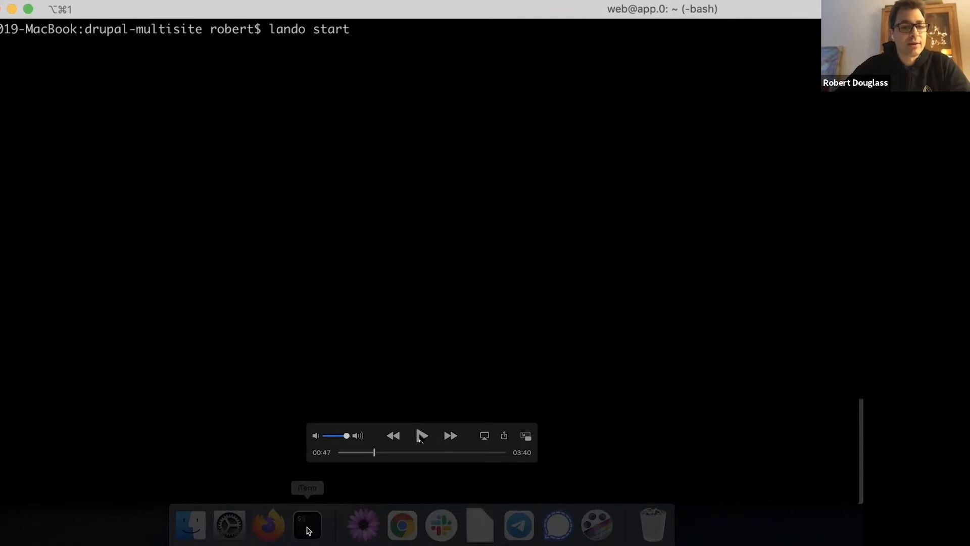
left_click(421, 436)
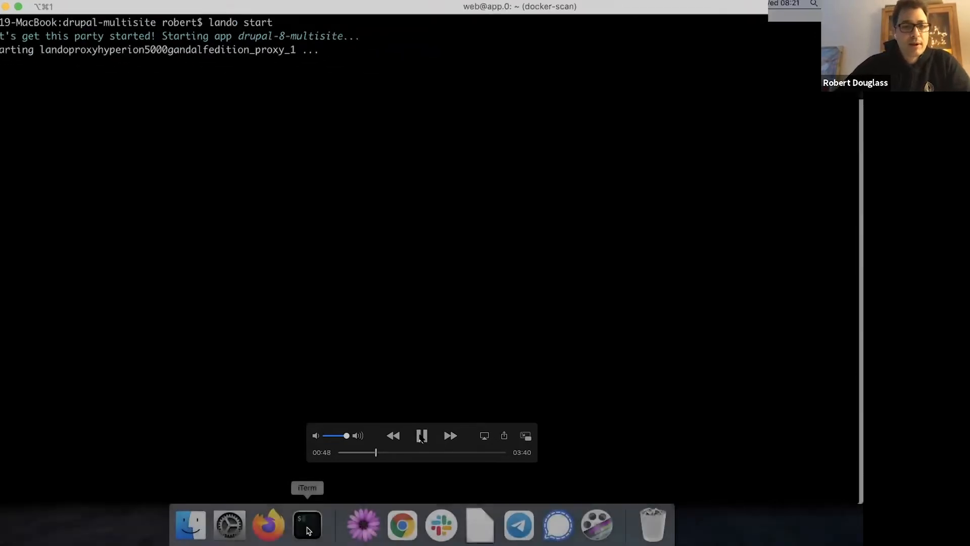
- Play the recording to about 01:40, where the build completes and containers start
left_click(306, 525)
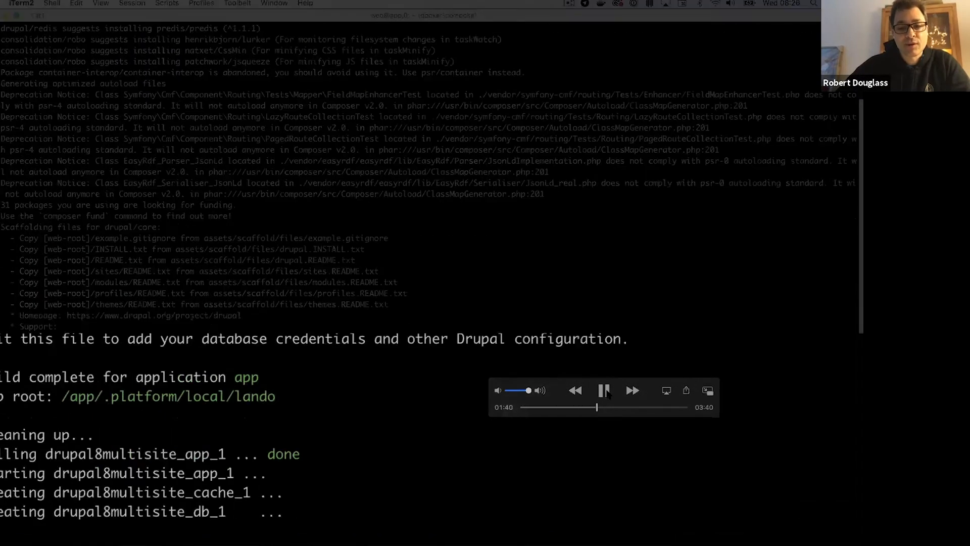
- Pause and resume the video until Lando prints localhost and multisite URLs
left_click(603, 390)
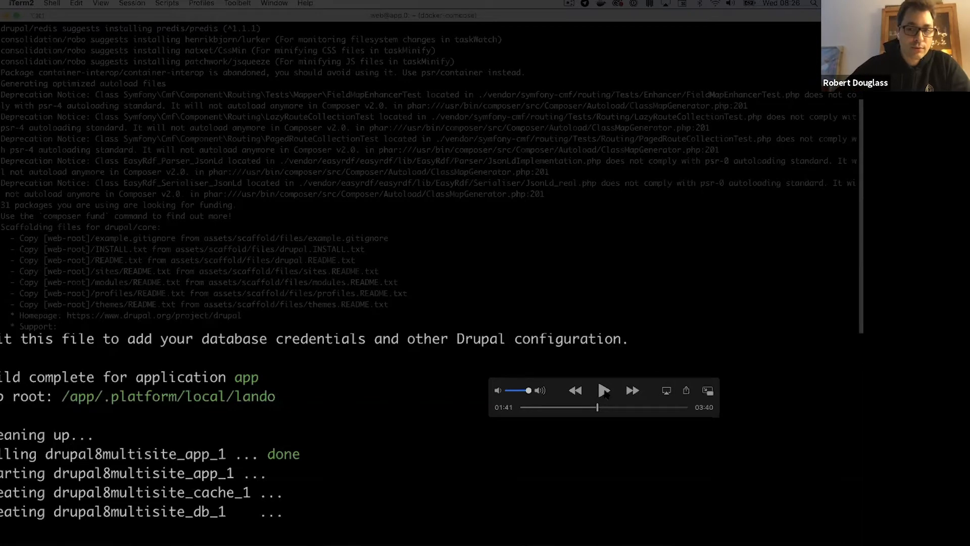
left_click(603, 390)
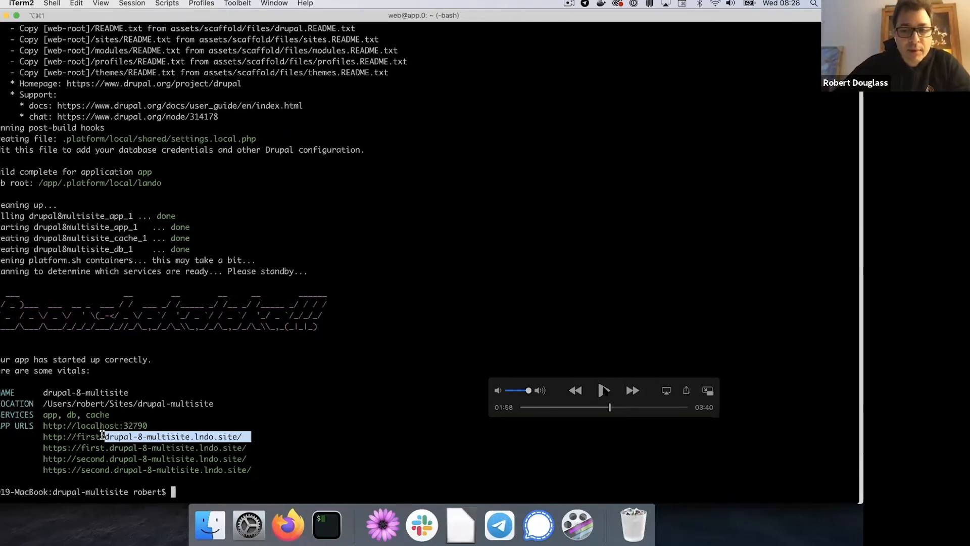
- Follow the recording as the first lndo.site URL loads Drupal's language-choice page
left_click(603, 389)
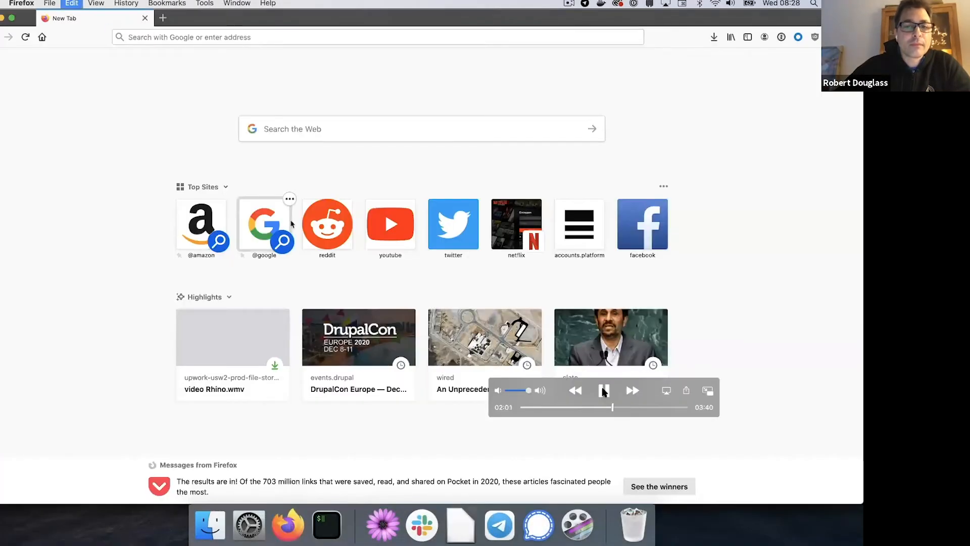
left_click(377, 37)
type("first.drupal-8-multisite.lndo.site/core/install.php")
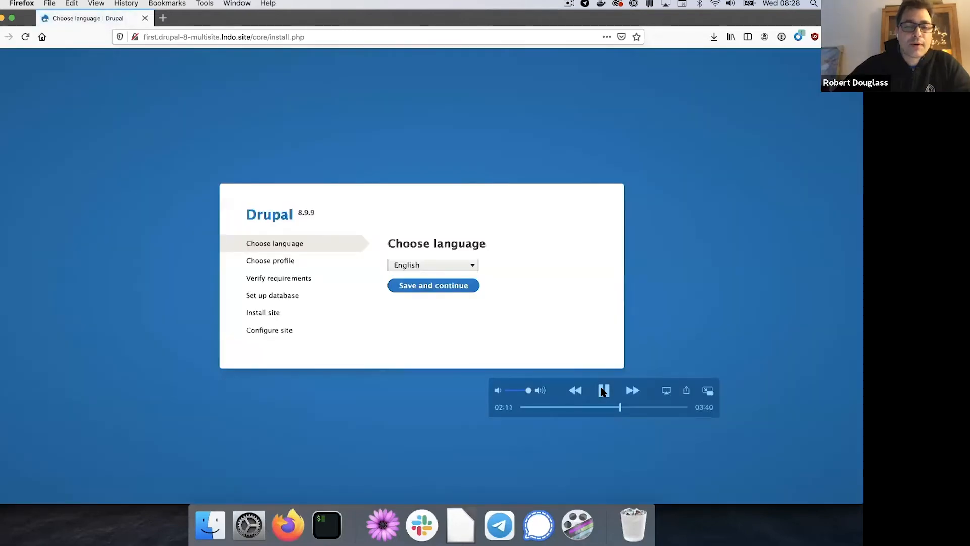
mouse_move(326, 525)
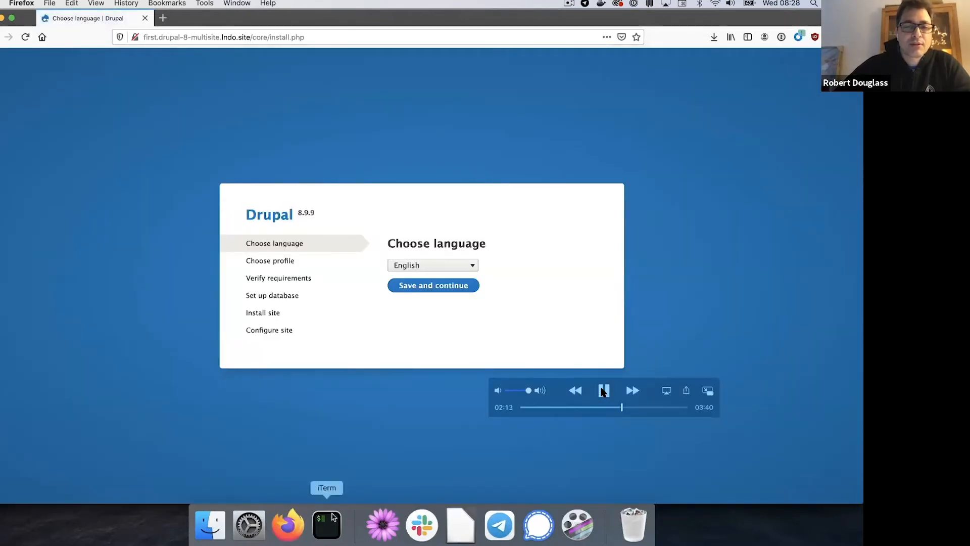
left_click(326, 524)
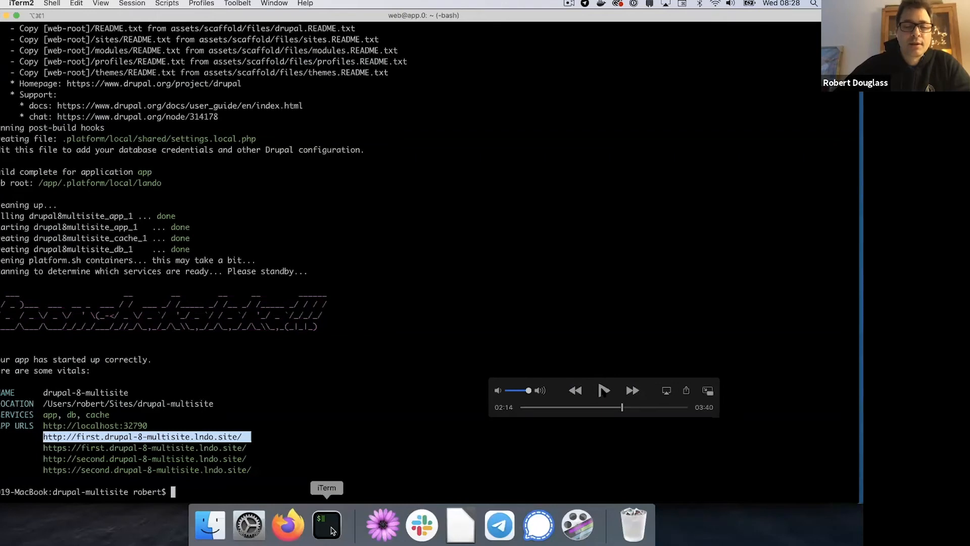
left_click(603, 389)
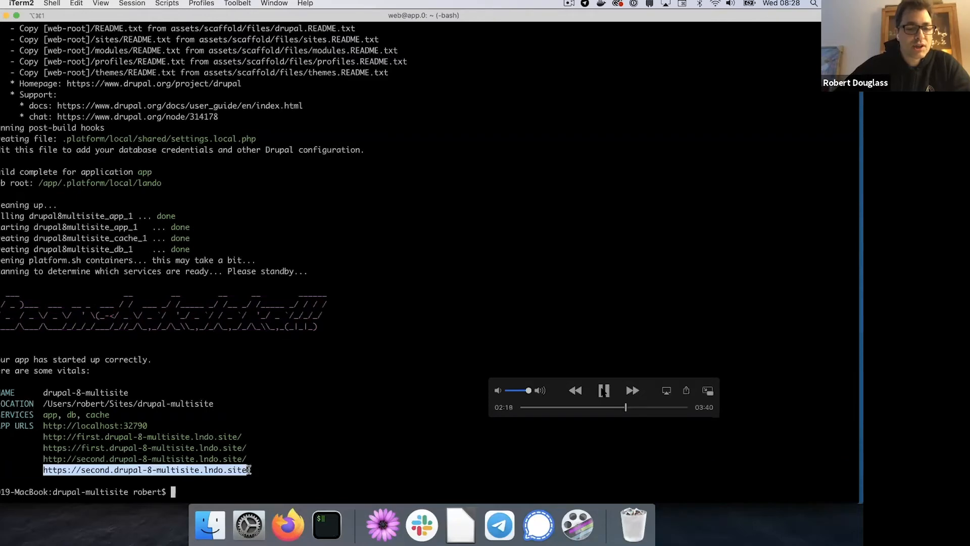
mouse_move(287, 526)
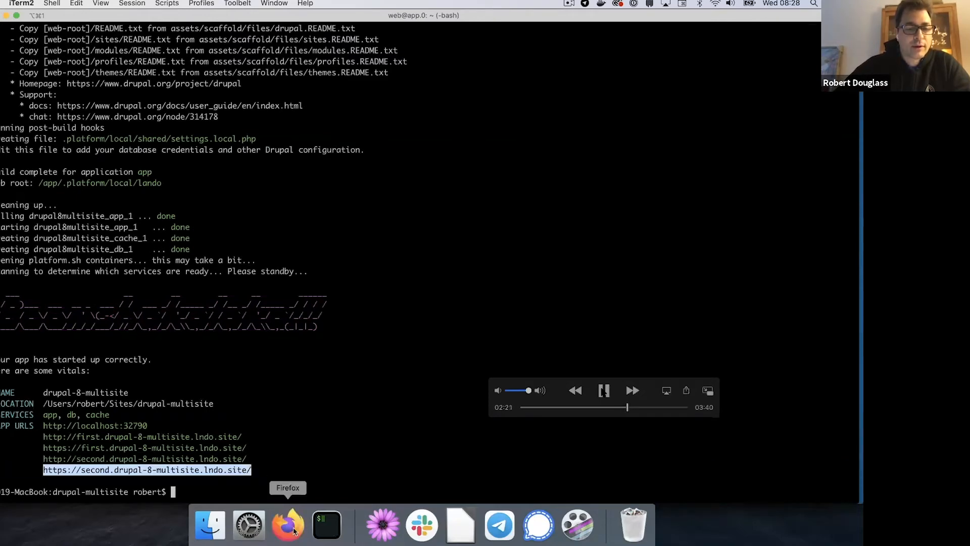
- Follow the second multisite URL past the certificate warning to the Drupal 8.9.9 installer
left_click(287, 525)
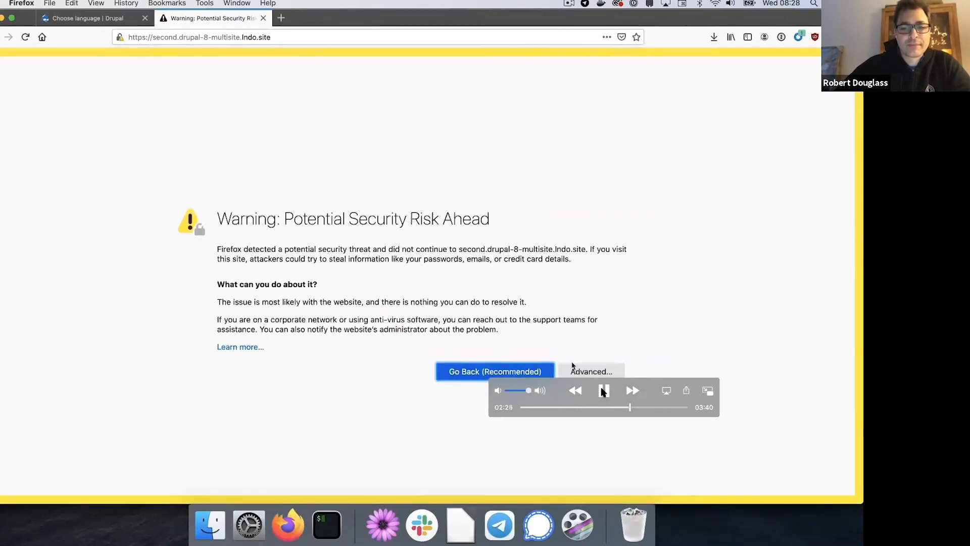
left_click(589, 371)
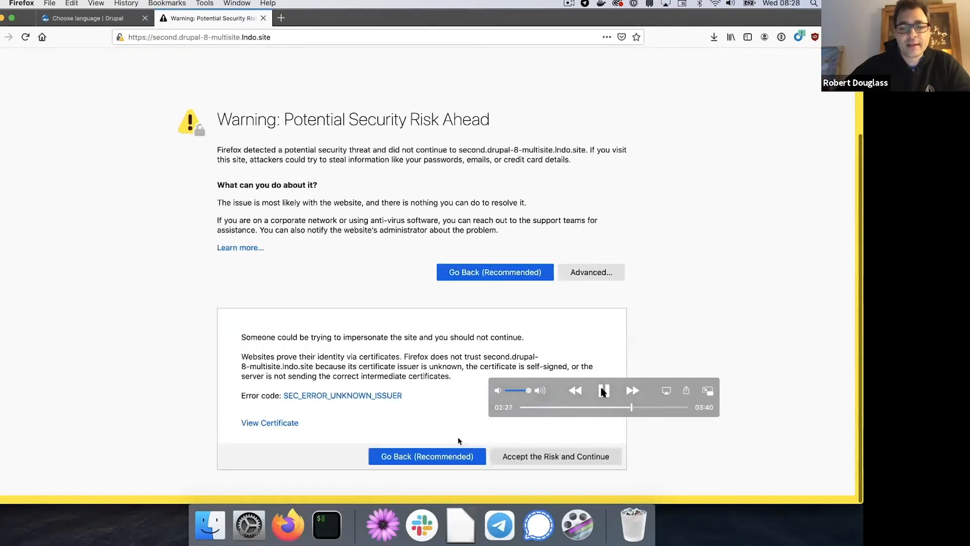
left_click(555, 456)
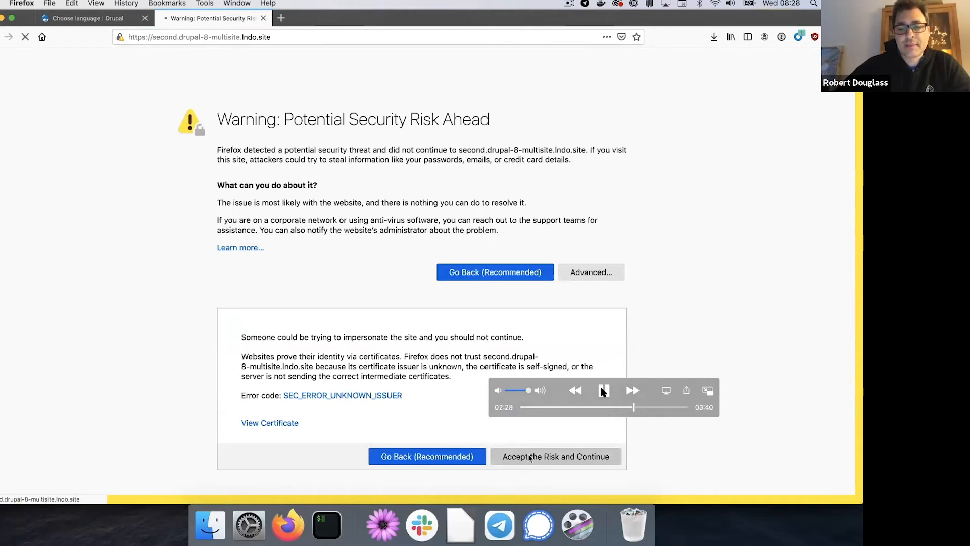
left_click(555, 455)
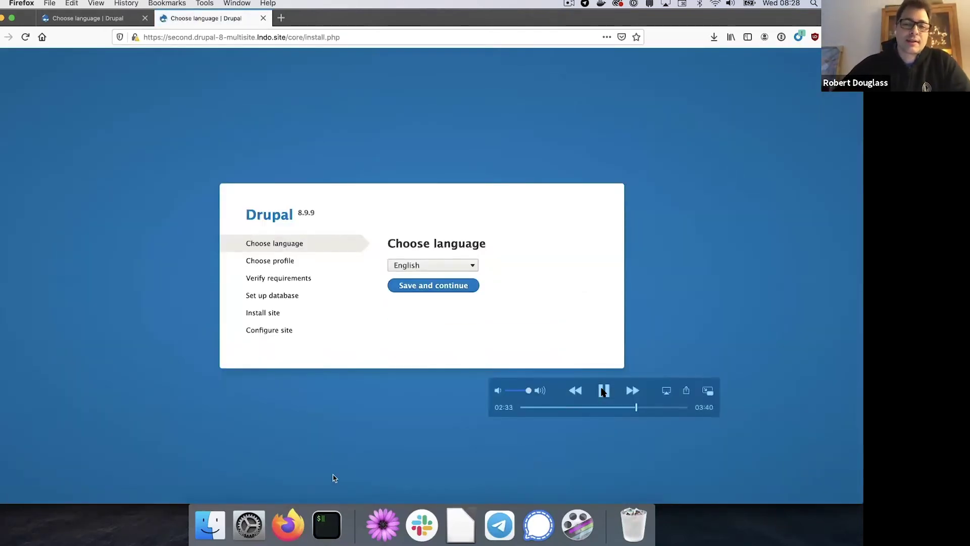
left_click(326, 524)
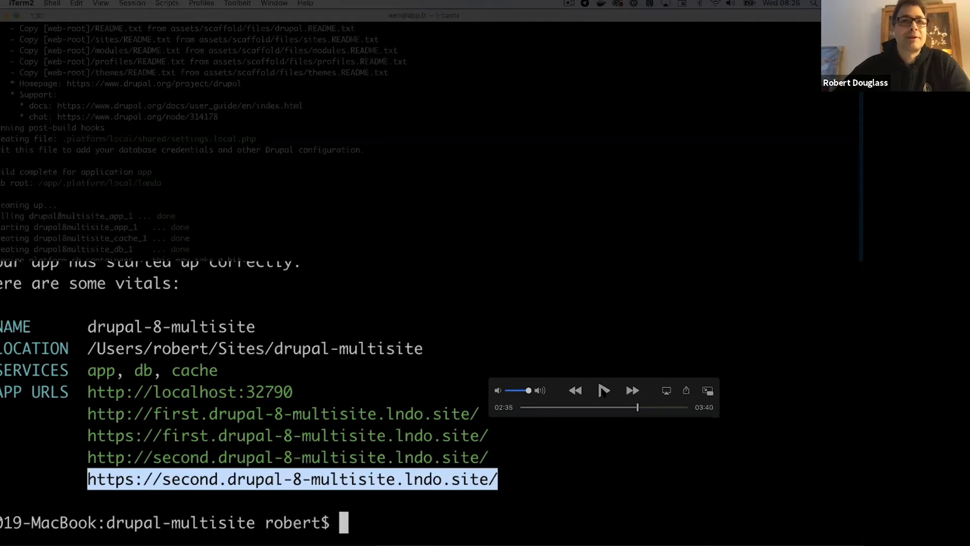
- Let the second site's styles file sync finish, about 7.37M transferred successfully
left_click(603, 390)
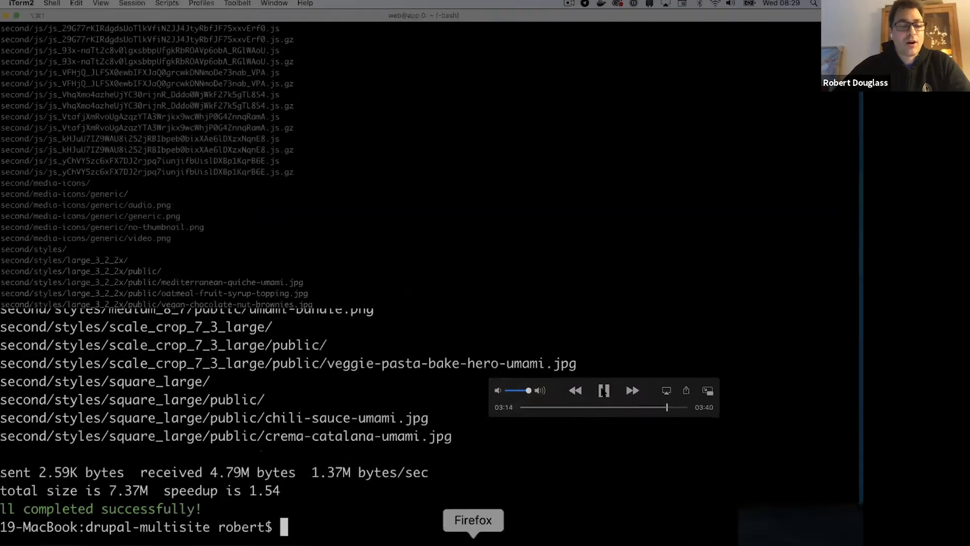
- Reload the Umami second site, load Site 1's home page, and show the Lando docs
left_click(472, 519)
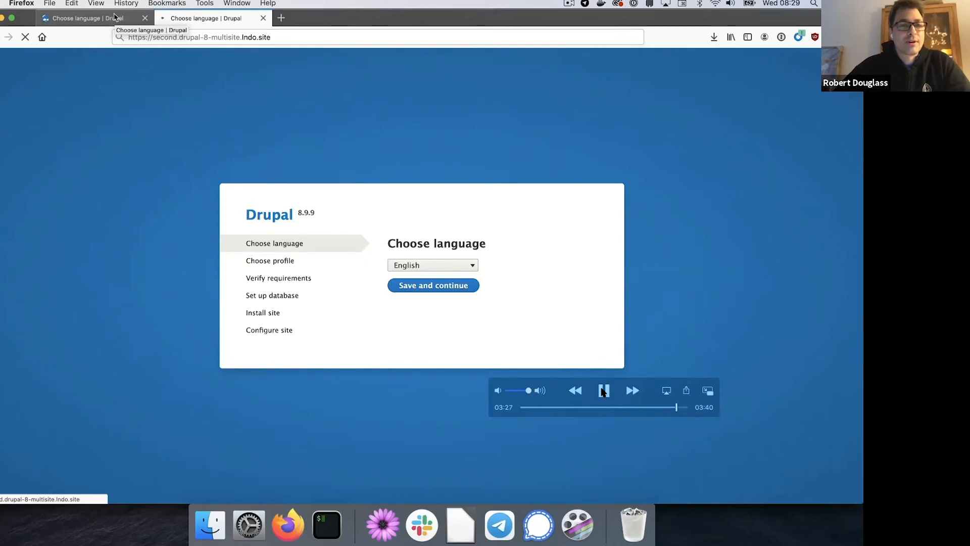
left_click(211, 18)
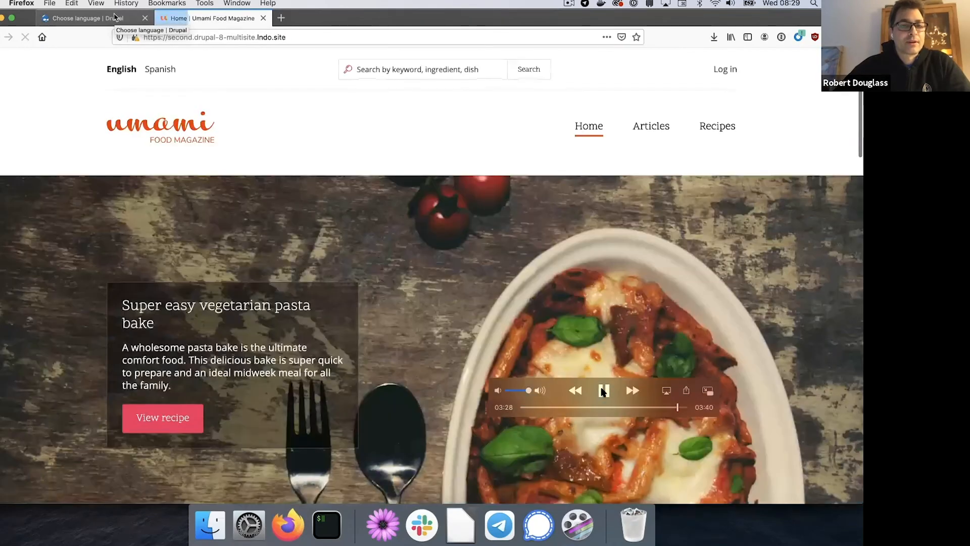
left_click(90, 17)
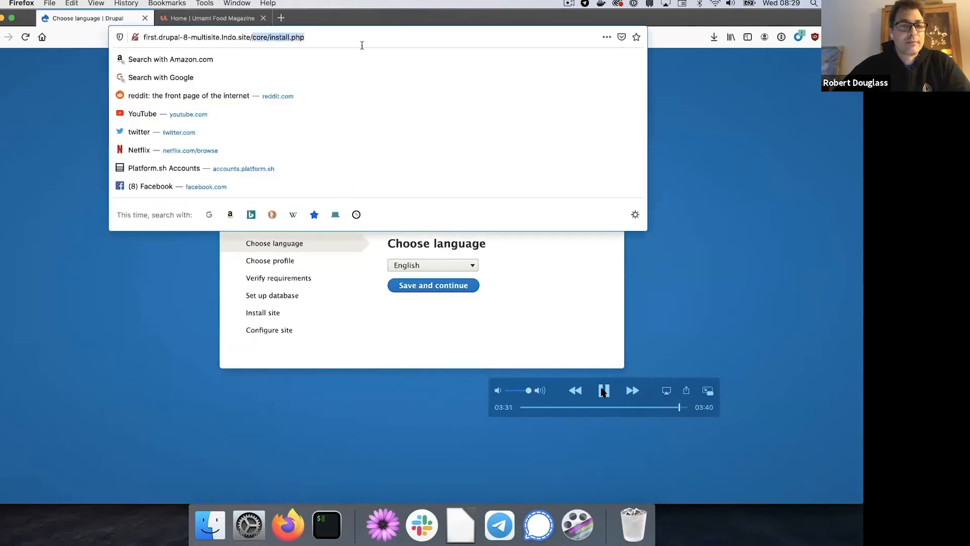
key("Return")
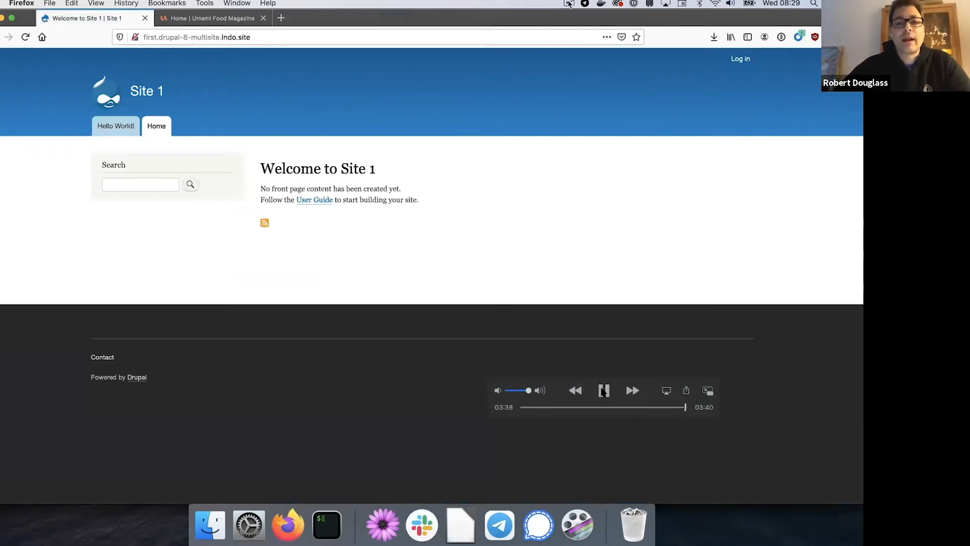
left_click(603, 389)
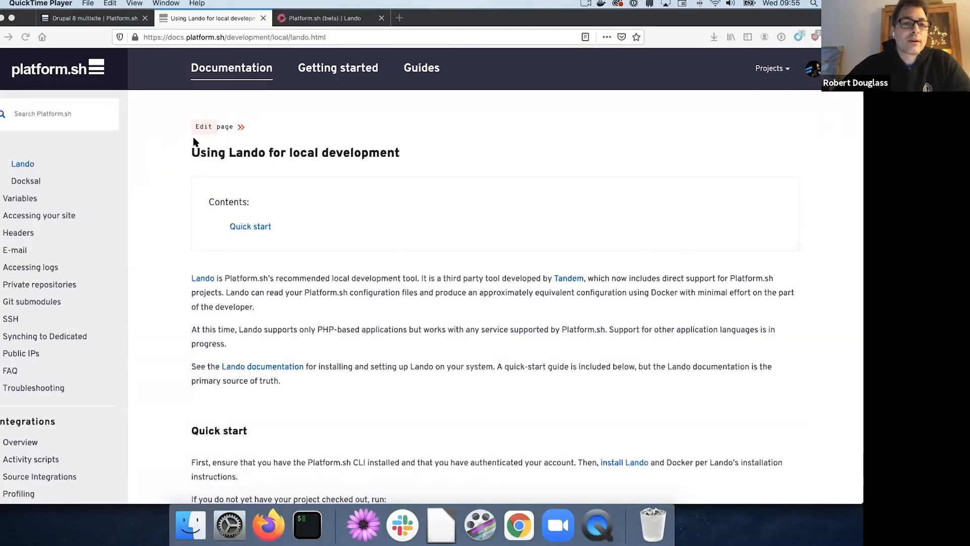
mouse_move(306, 525)
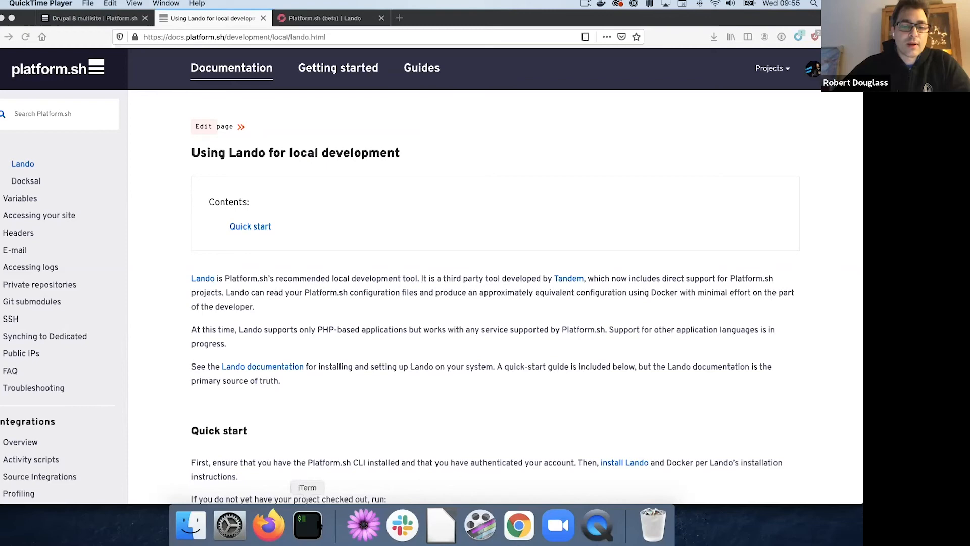
- Clear the terminal and run platform to list the project's environments
left_click(307, 525)
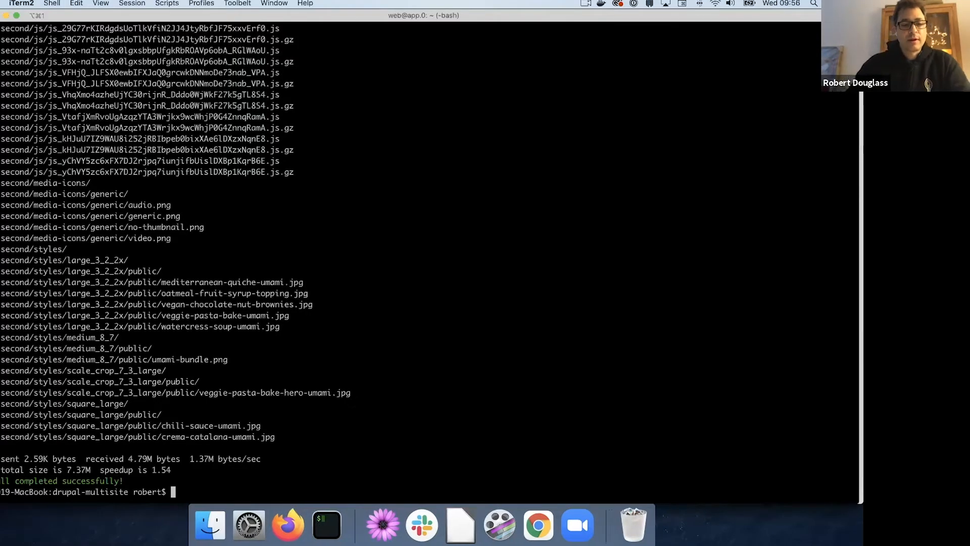
type("clea")
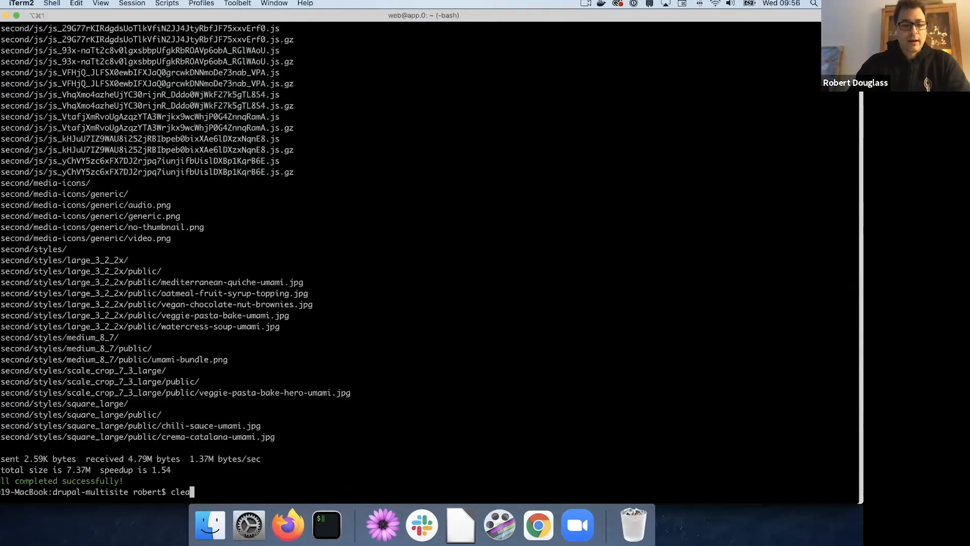
key("Return")
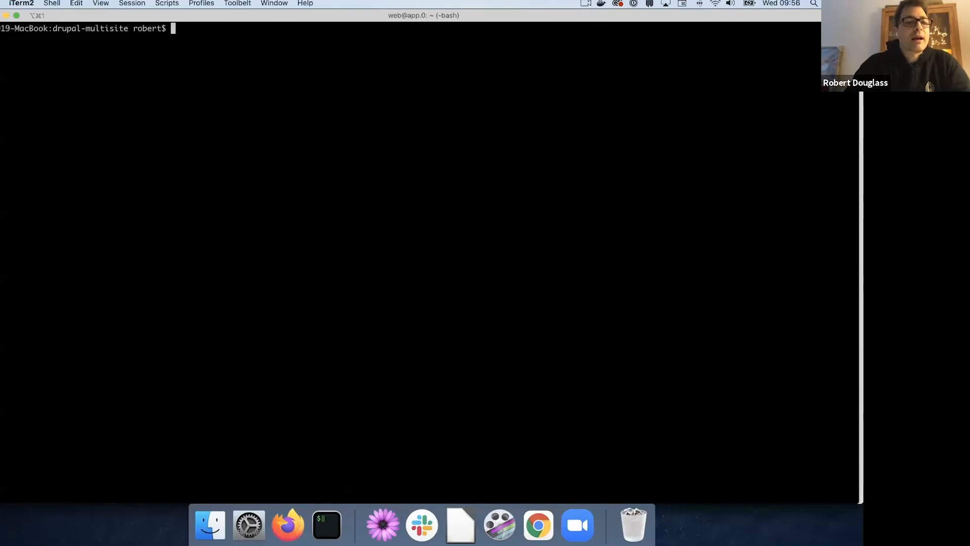
type("plat")
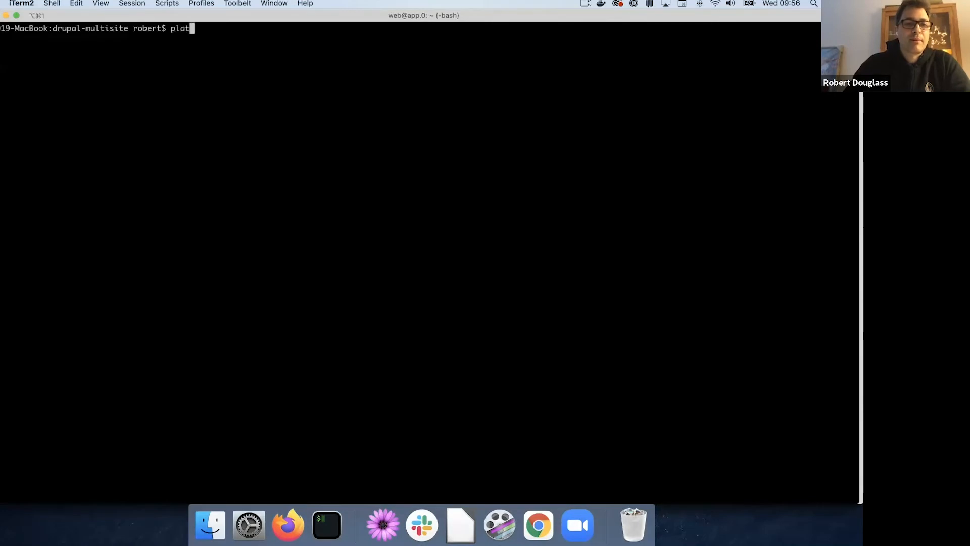
key("Return")
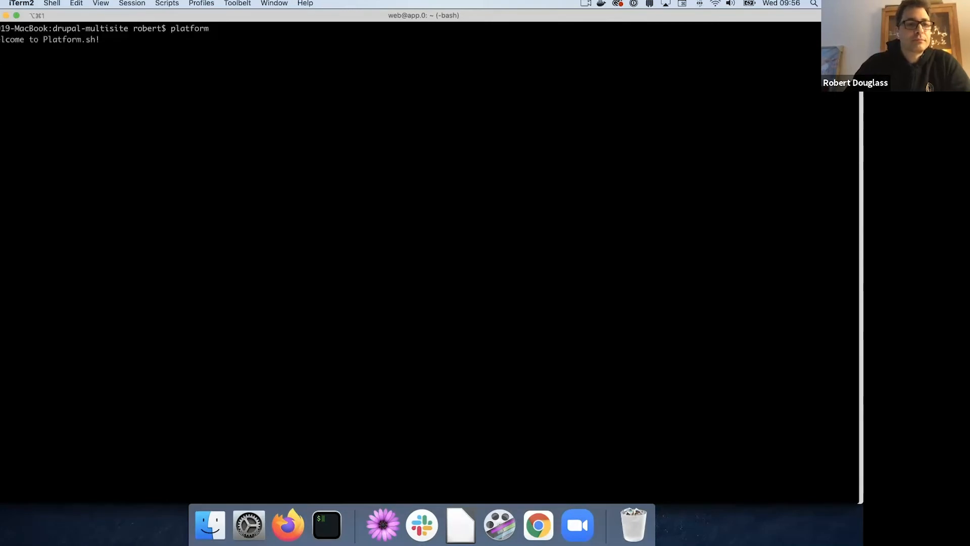
key("Return")
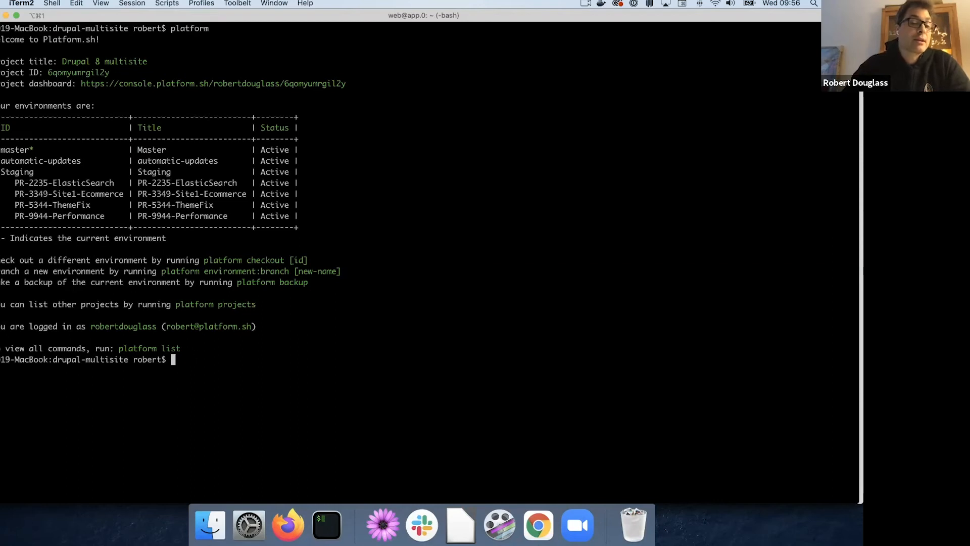
- Type the 'platform drush status' command
type("p")
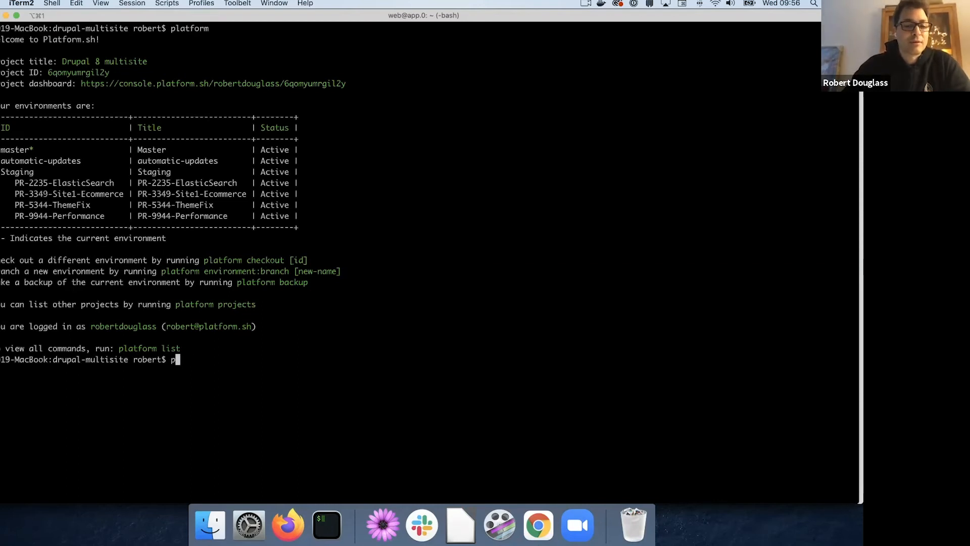
type("latform drush")
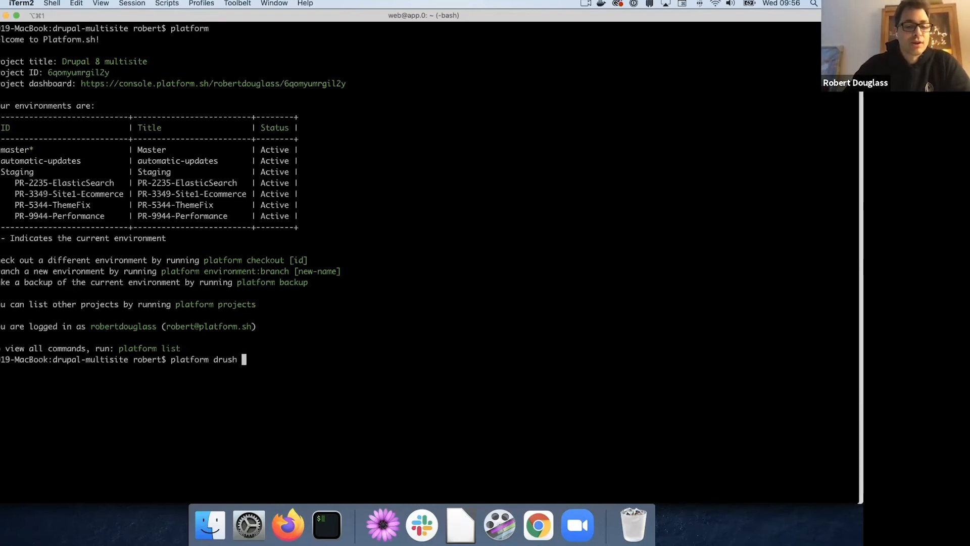
type("statu")
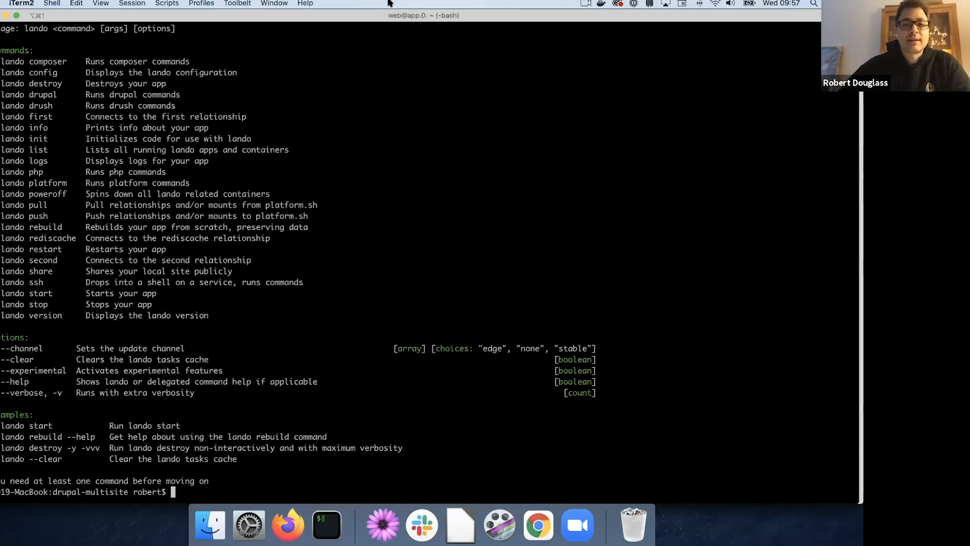
left_click(600, 3)
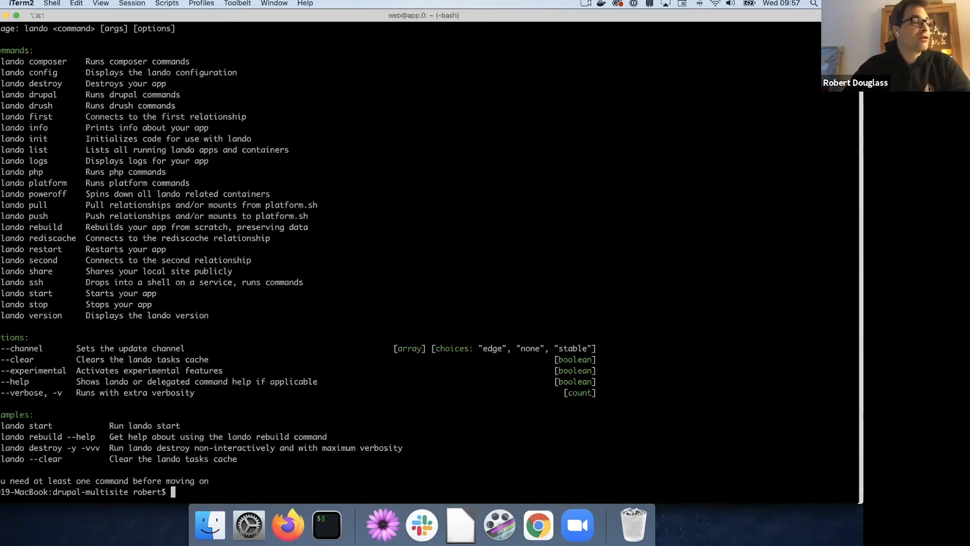
- Jump to routes.yaml in Lando's Platform.sh docs and read through services.yaml and supported services
left_click(287, 525)
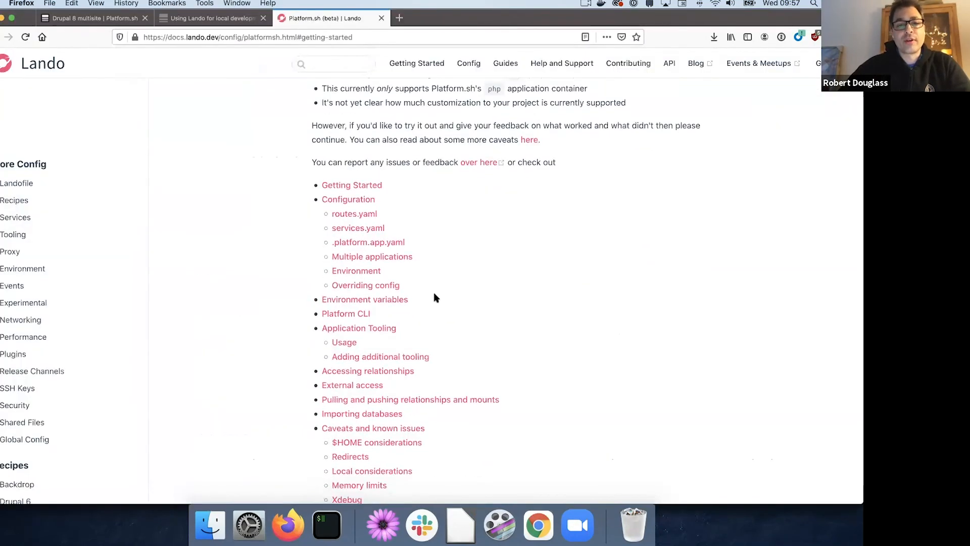
scroll("down", 3)
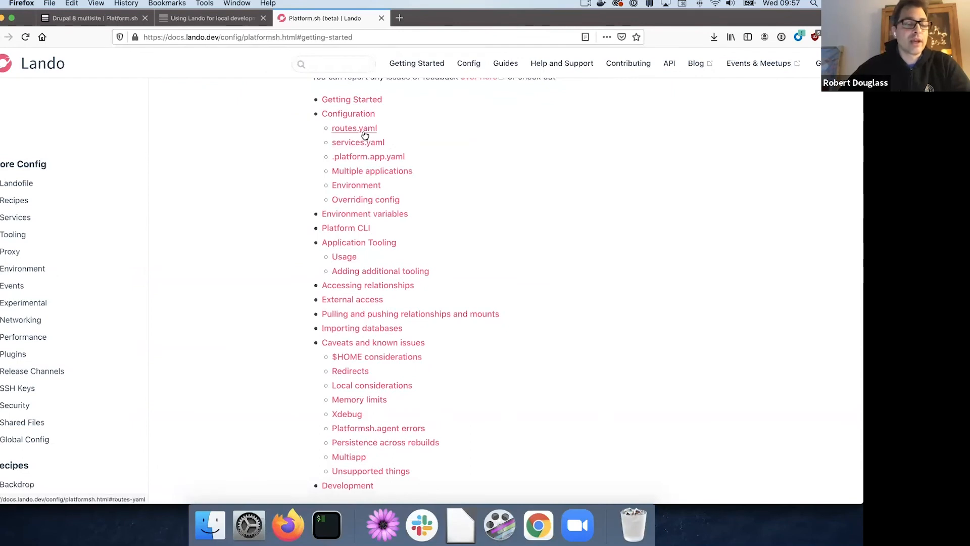
left_click(353, 128)
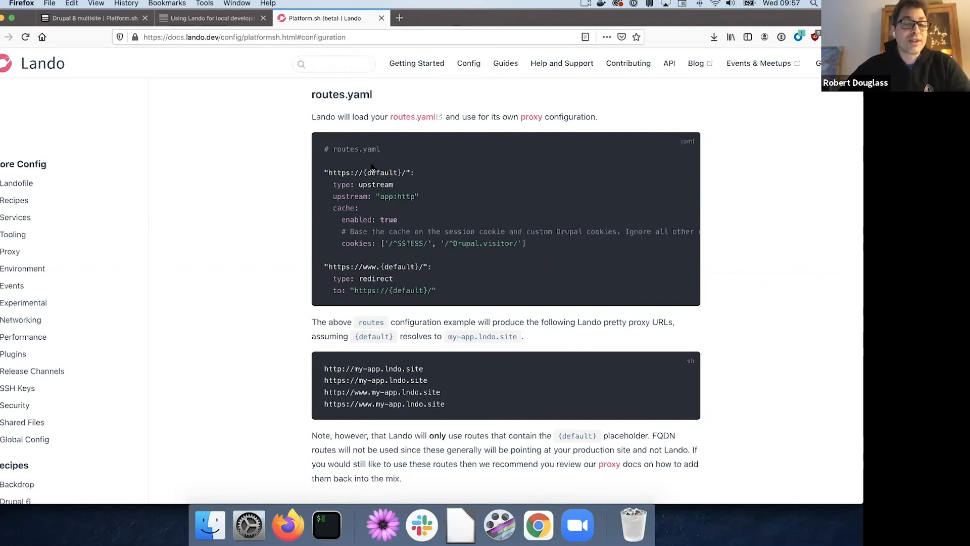
scroll("down", 3)
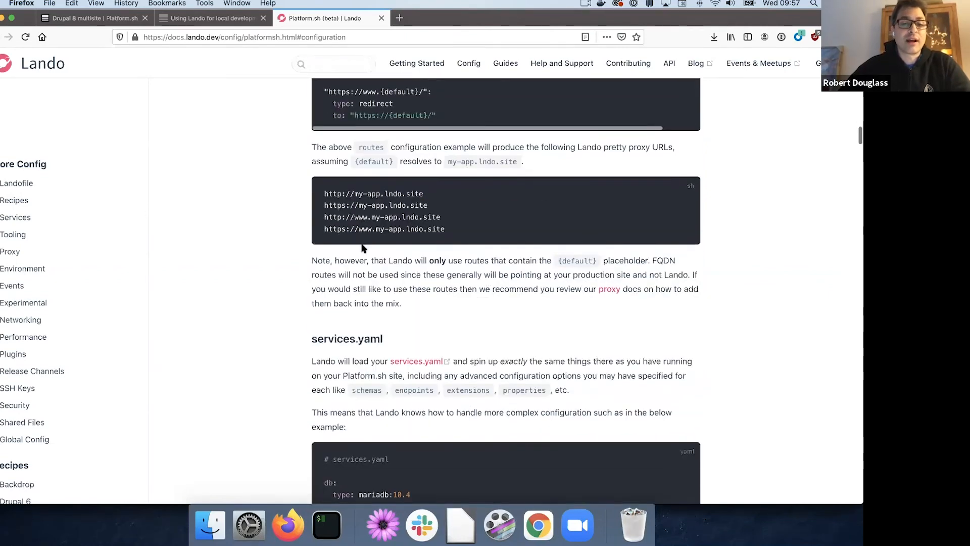
scroll("down", 3)
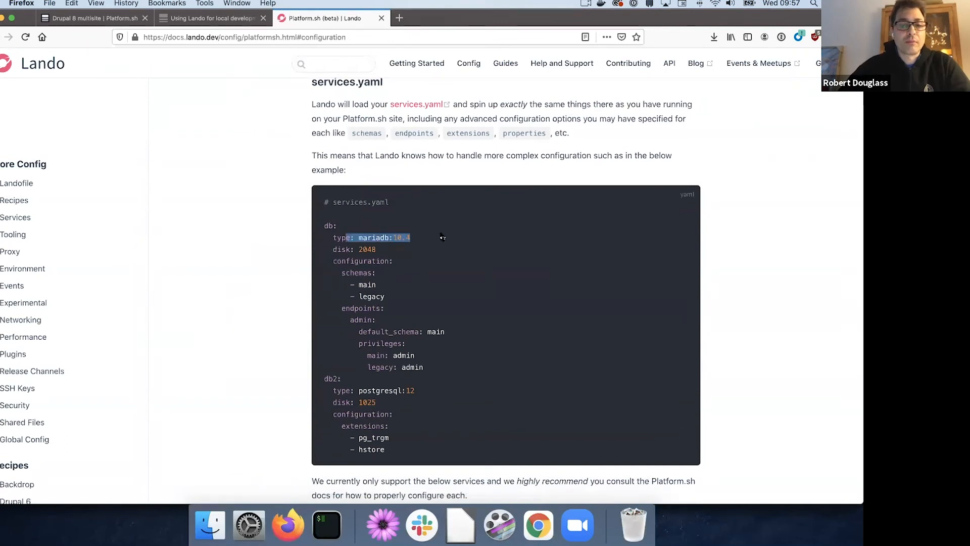
mouse_move(355, 203)
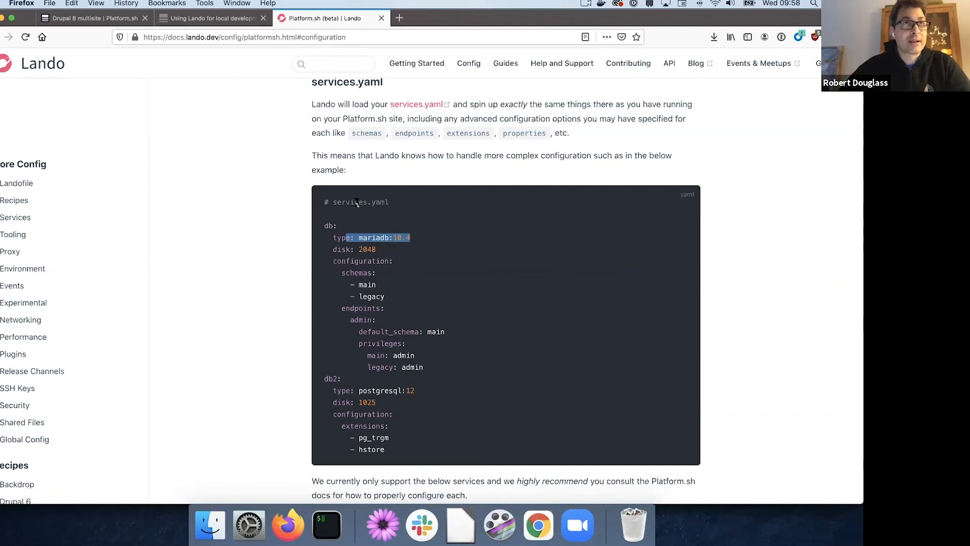
mouse_move(390, 223)
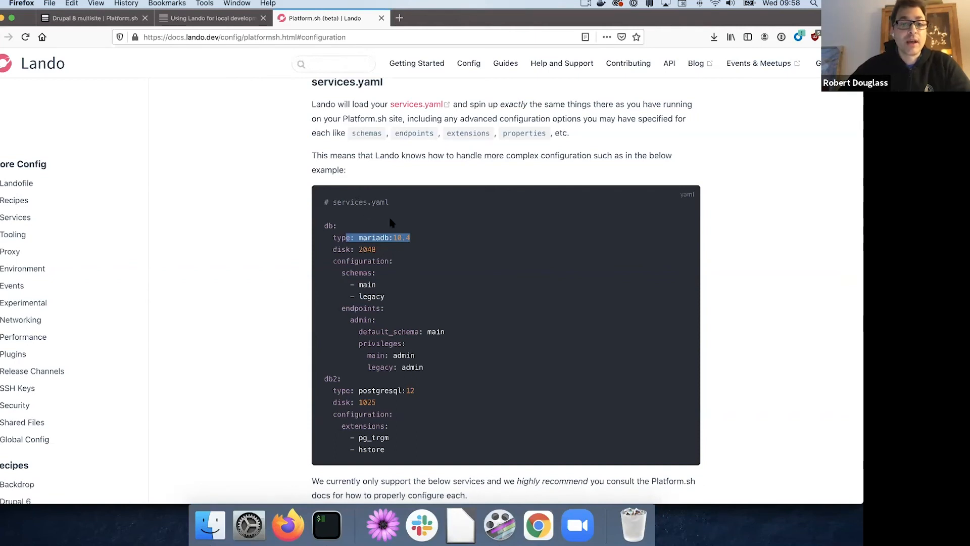
mouse_move(405, 268)
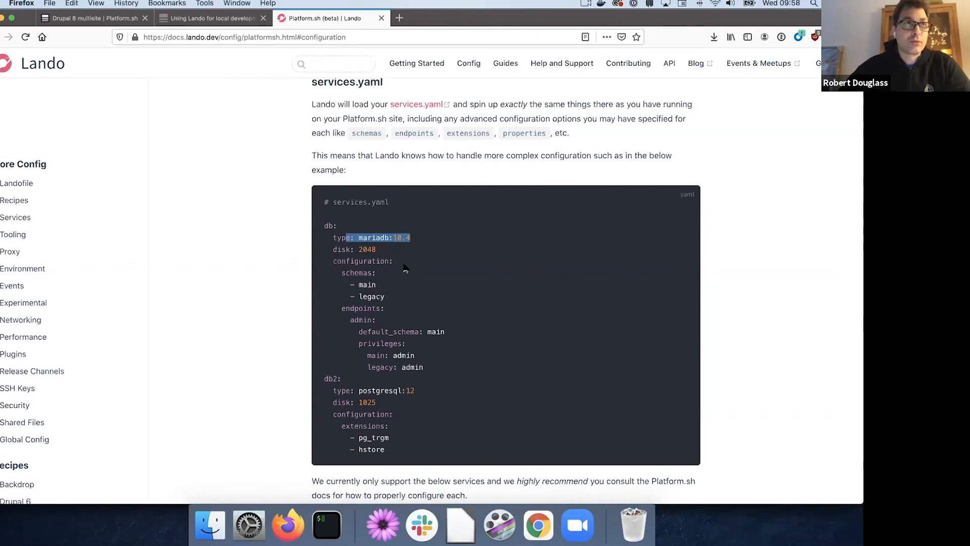
mouse_move(419, 302)
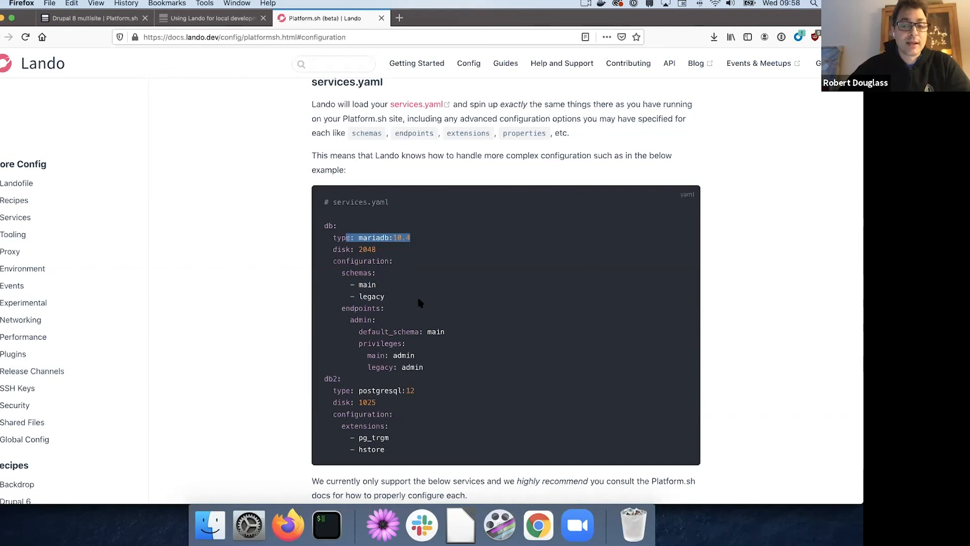
scroll("down", 3)
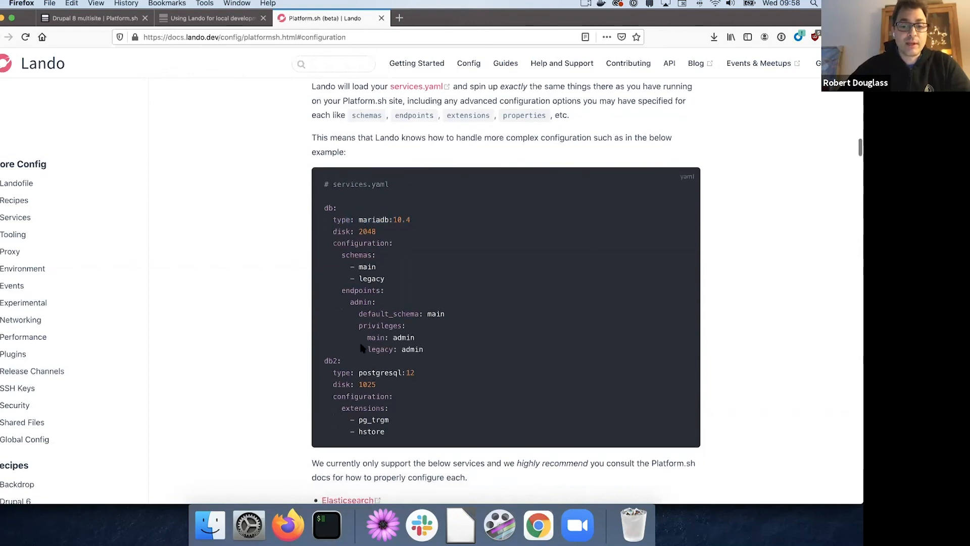
scroll("down", 3)
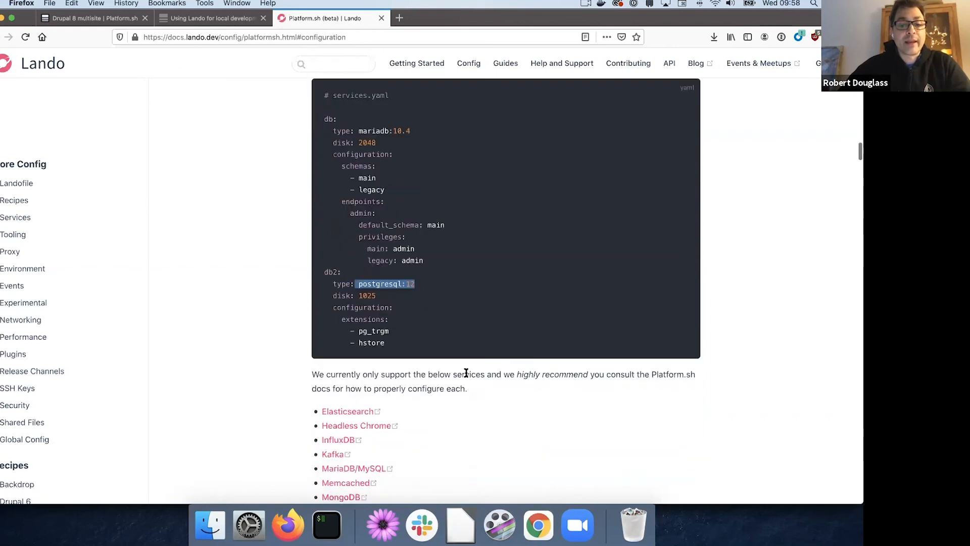
scroll("down", 3)
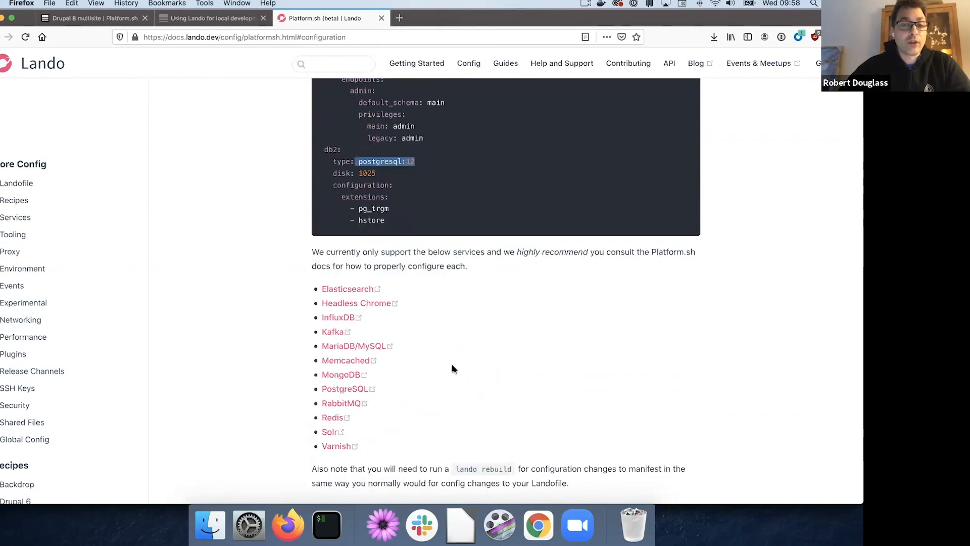
scroll("down", 3)
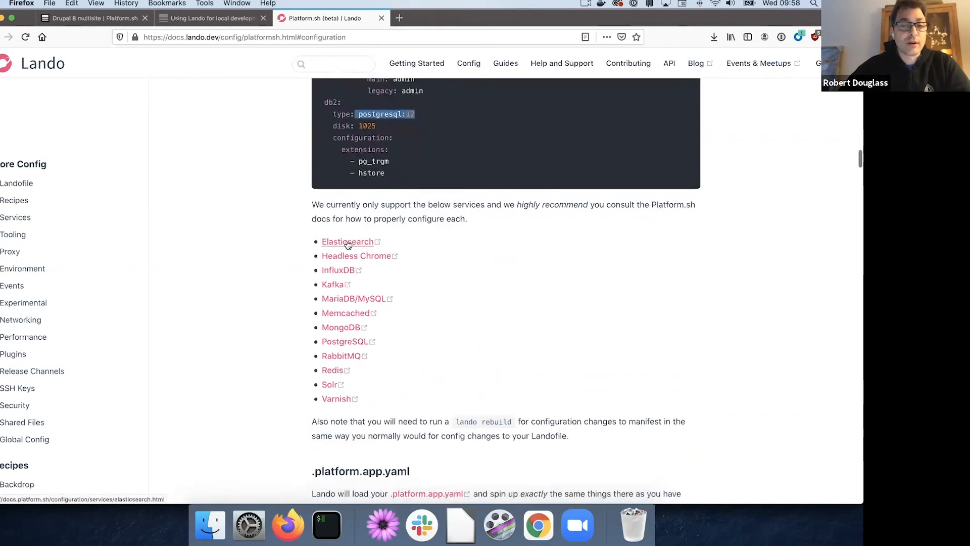
mouse_move(355, 255)
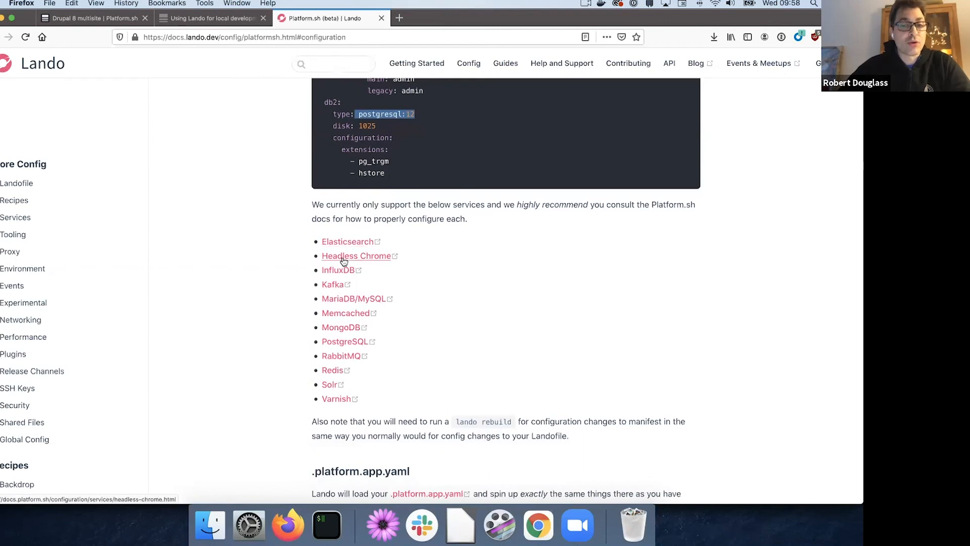
mouse_move(340, 307)
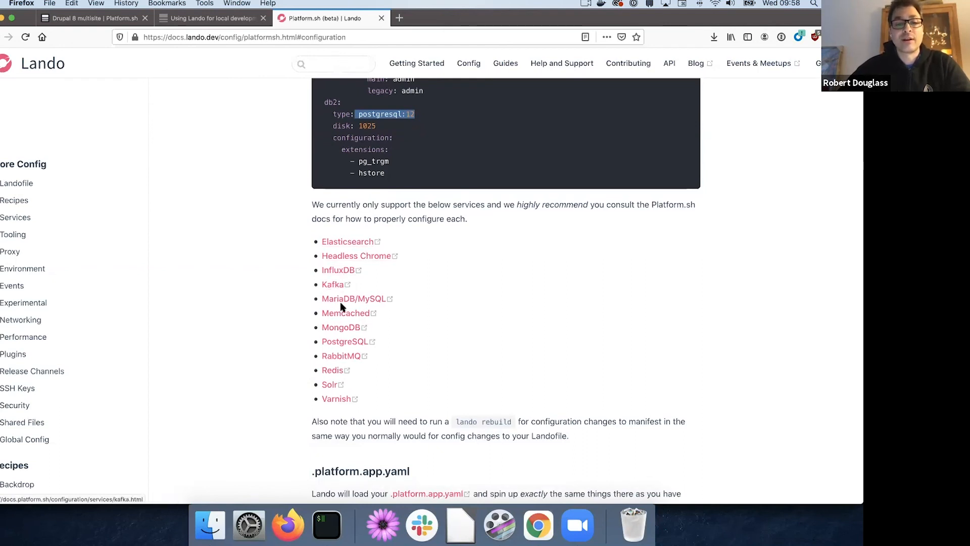
mouse_move(341, 356)
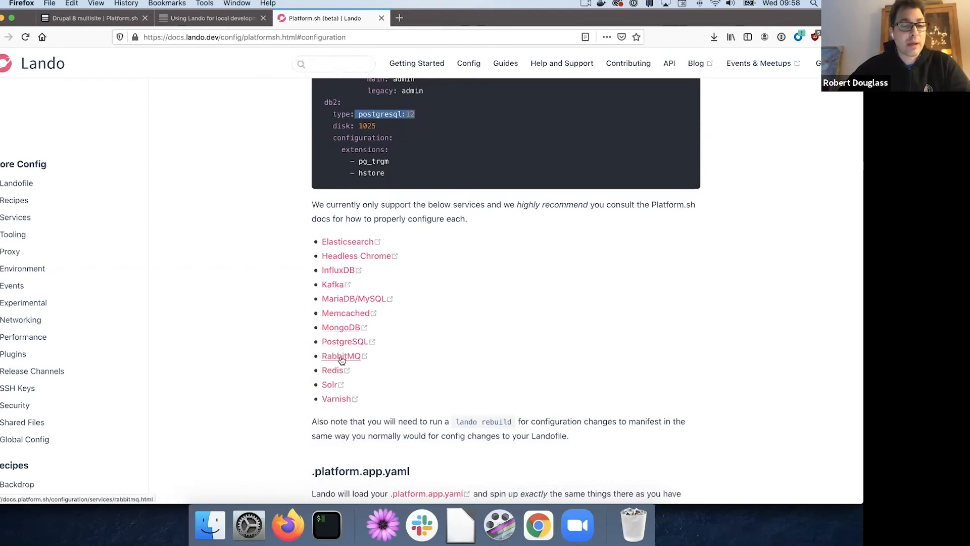
mouse_move(334, 406)
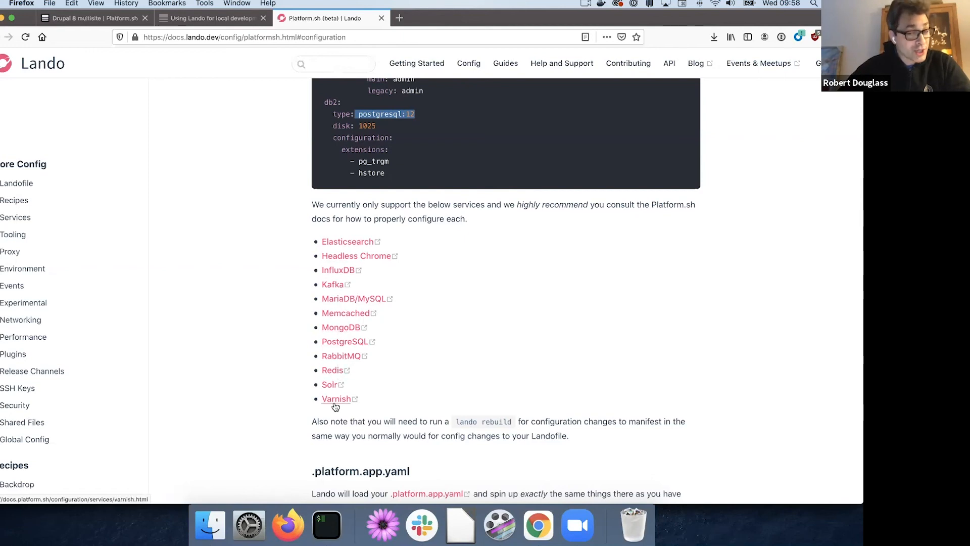
mouse_move(419, 375)
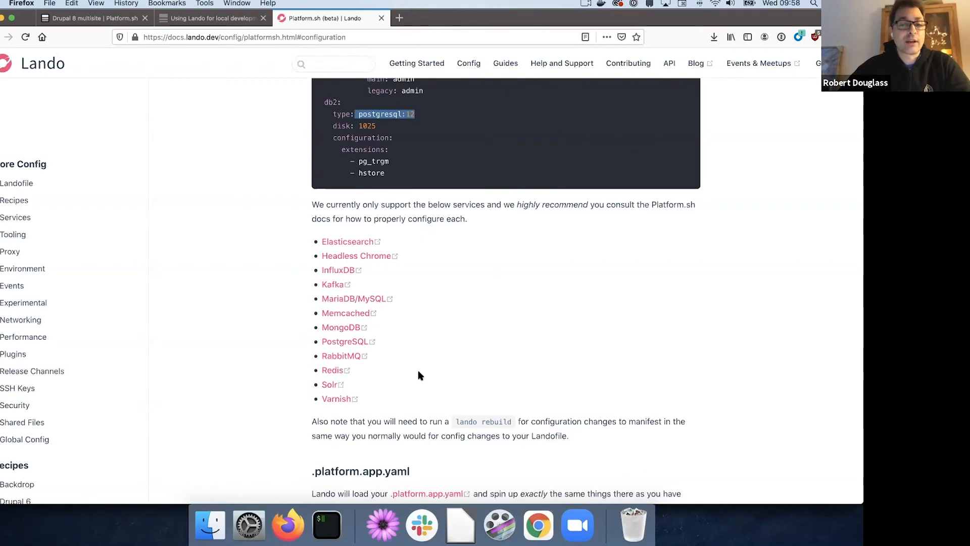
scroll("up", 3)
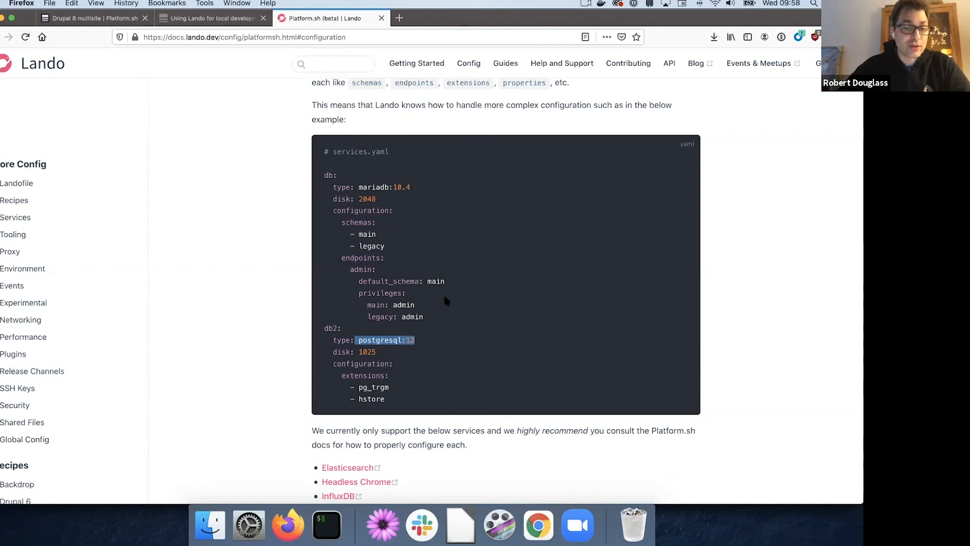
mouse_move(423, 315)
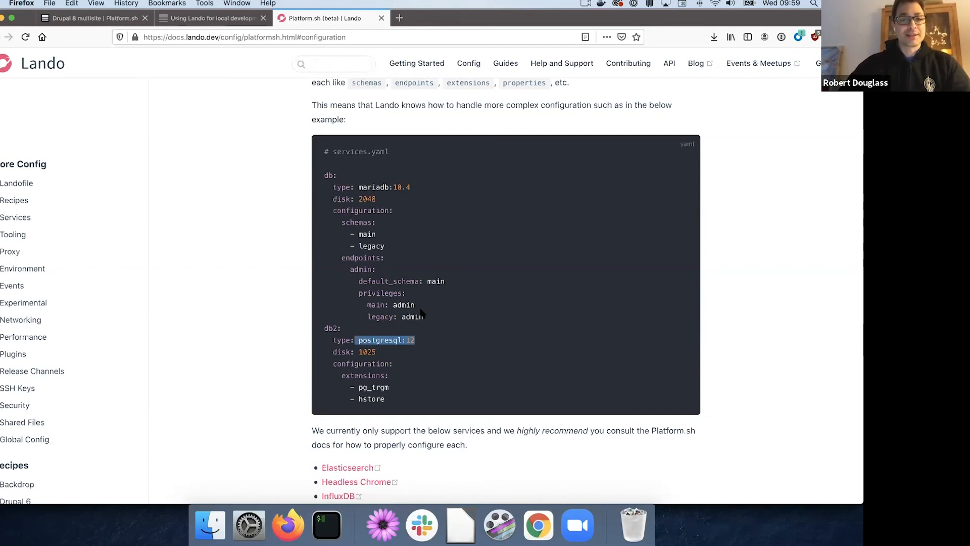
mouse_move(461, 524)
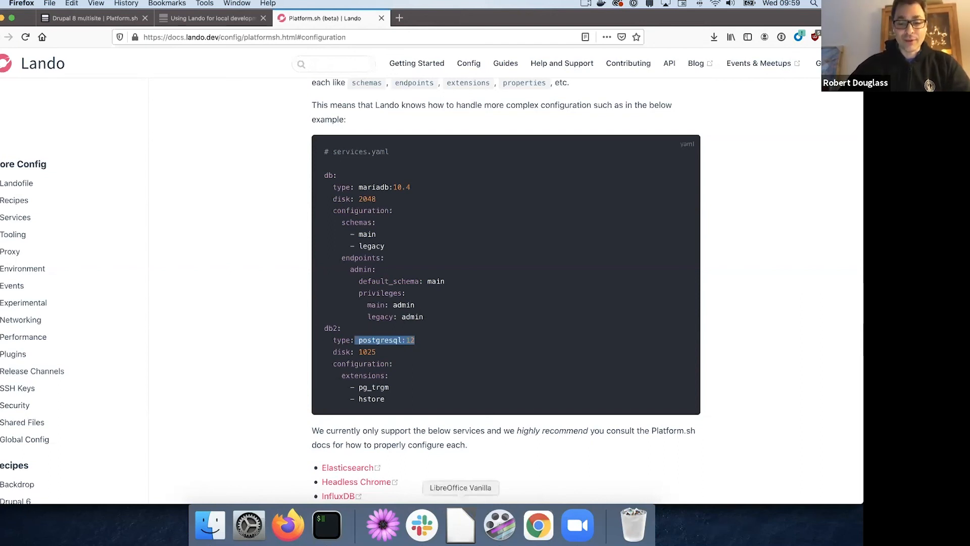